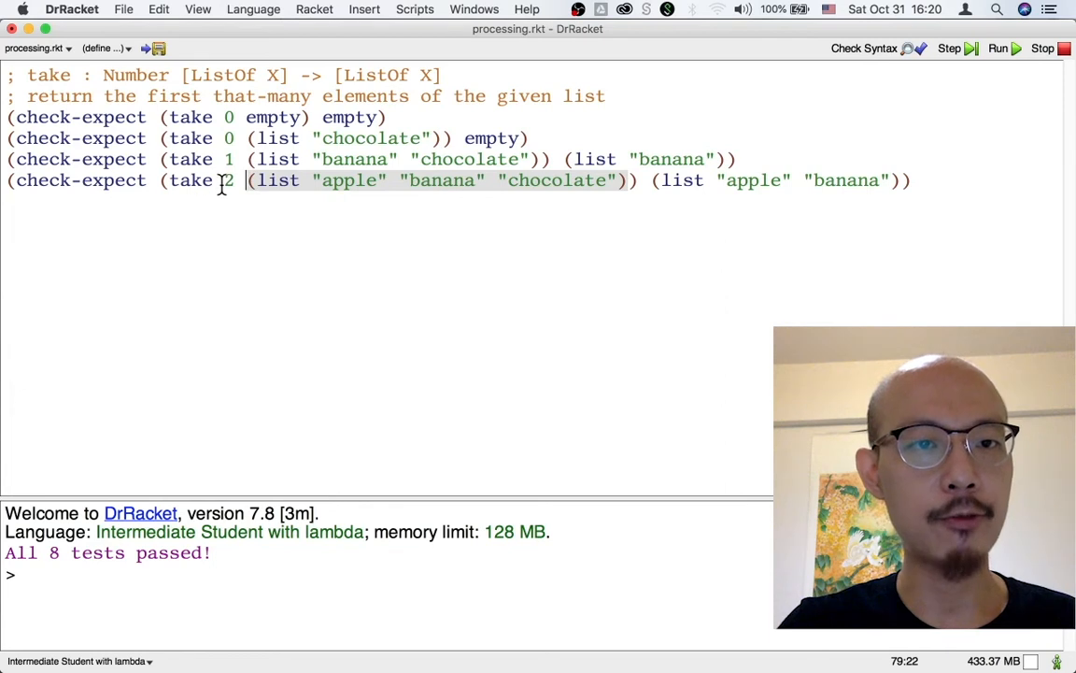
# Step: Paste a process-list template with empty? and cons? cond clauses below the take tests
pyautogui.doubleClick(228, 180)
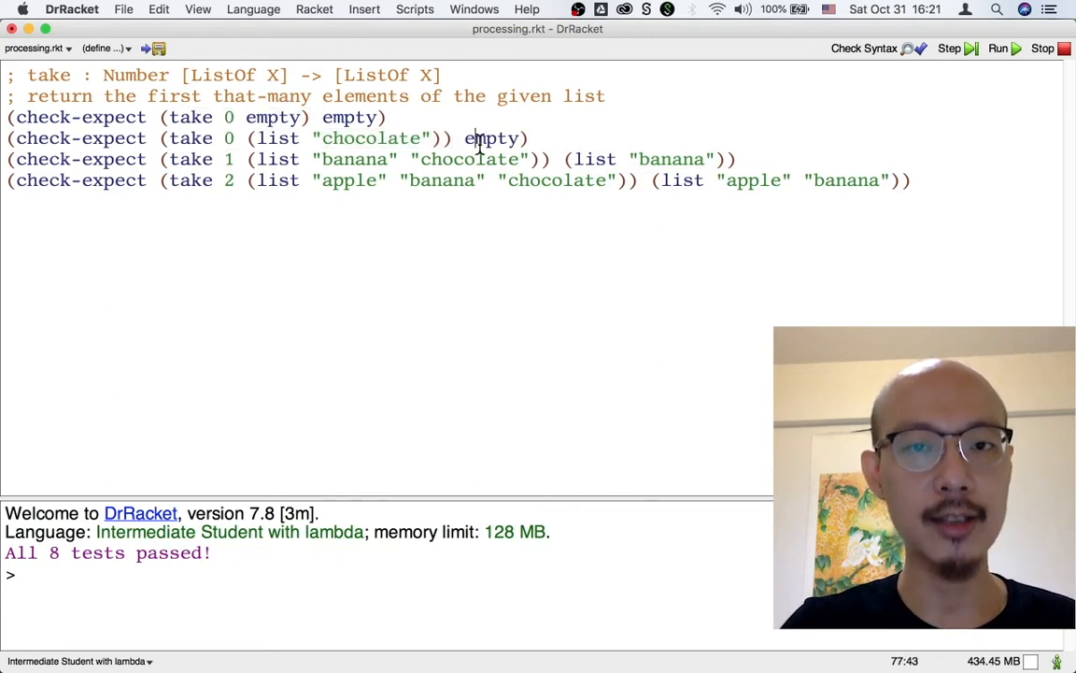
pyautogui.doubleClick(491, 138)
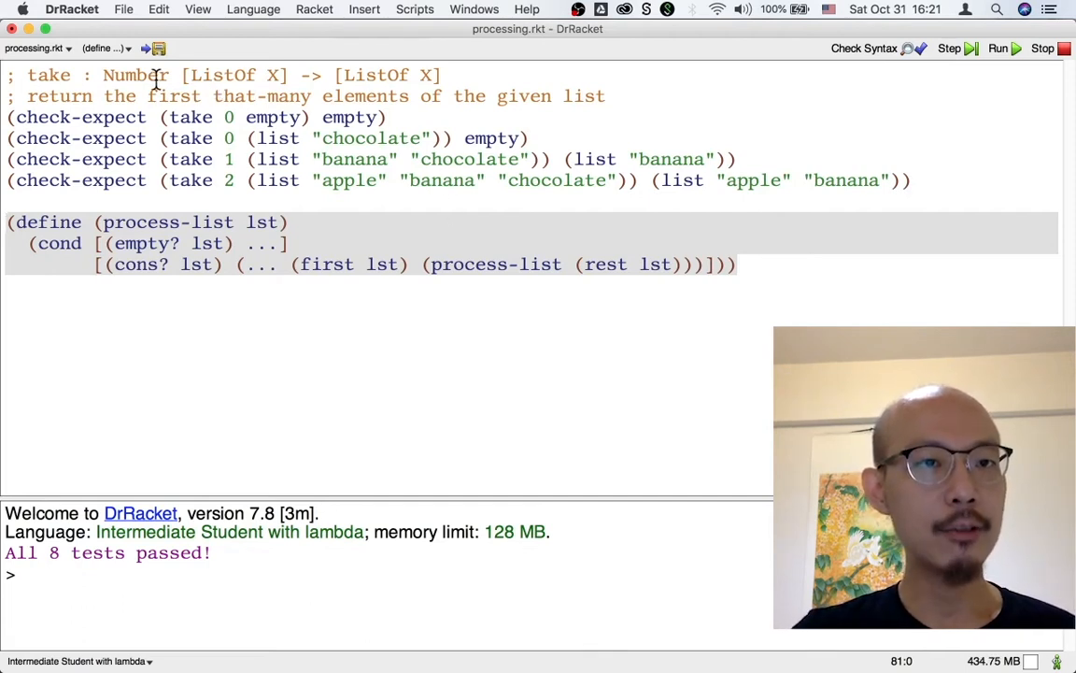
# Step: Begin the '; A NaturalNumber is one of: 0, (+ 1' comment and make take's signature use NaturalNumber
pyautogui.doubleClick(134, 75)
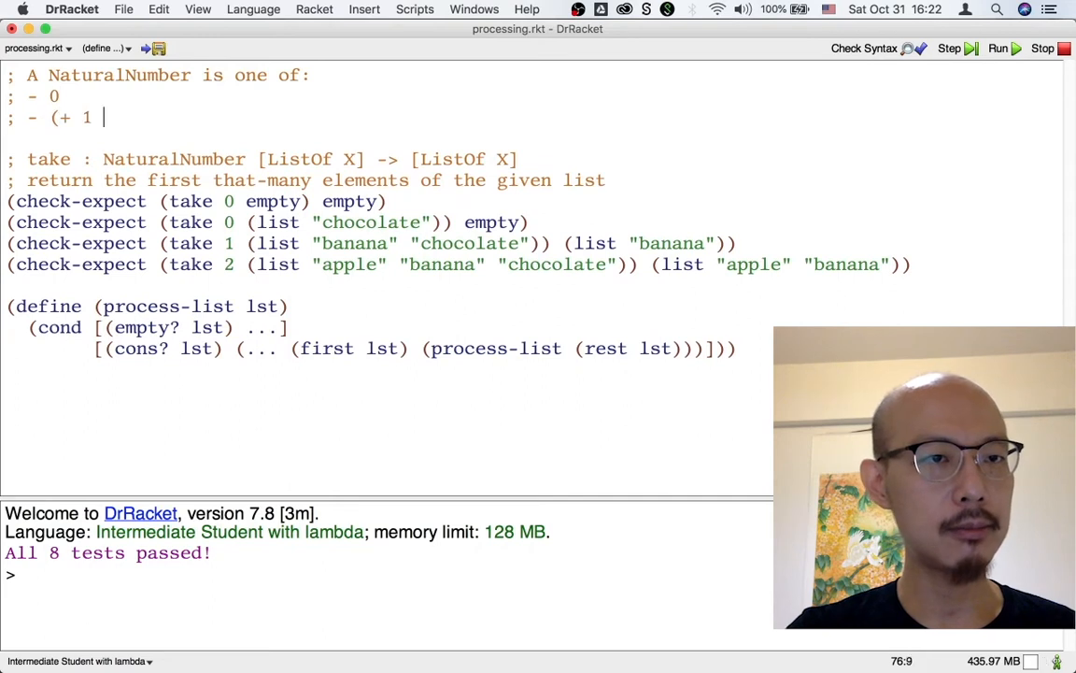
# Step: Close the definition with 'NaturalNumber)' and write process-naturalnumber, recursing on (- n 1) under else
pyautogui.write('NaturalNumber)')
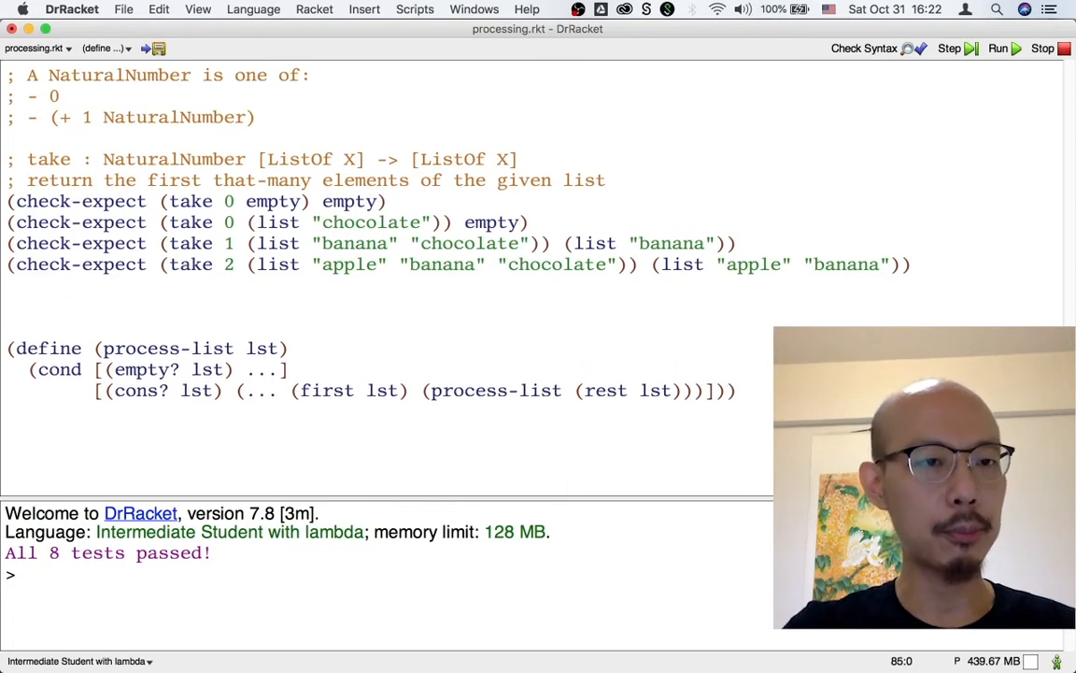
pyautogui.write('(define (process-naturalnumber n')
pyautogui.click(386, 327)
pyautogui.write('(cond [(= n 0) ...')
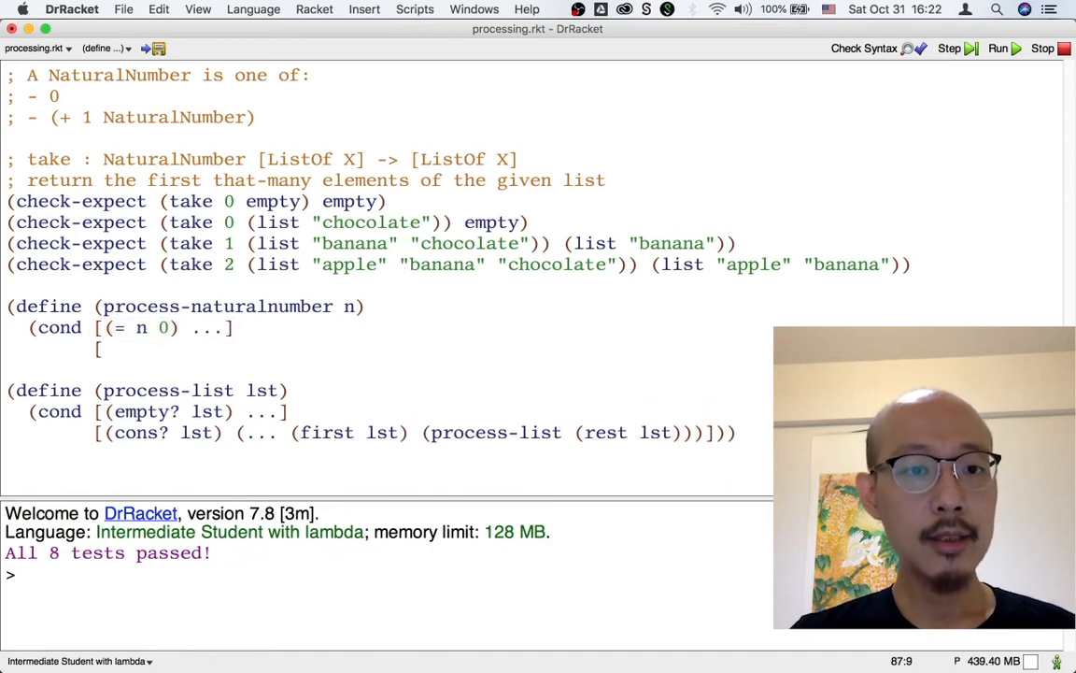
pyautogui.write('else (process-')
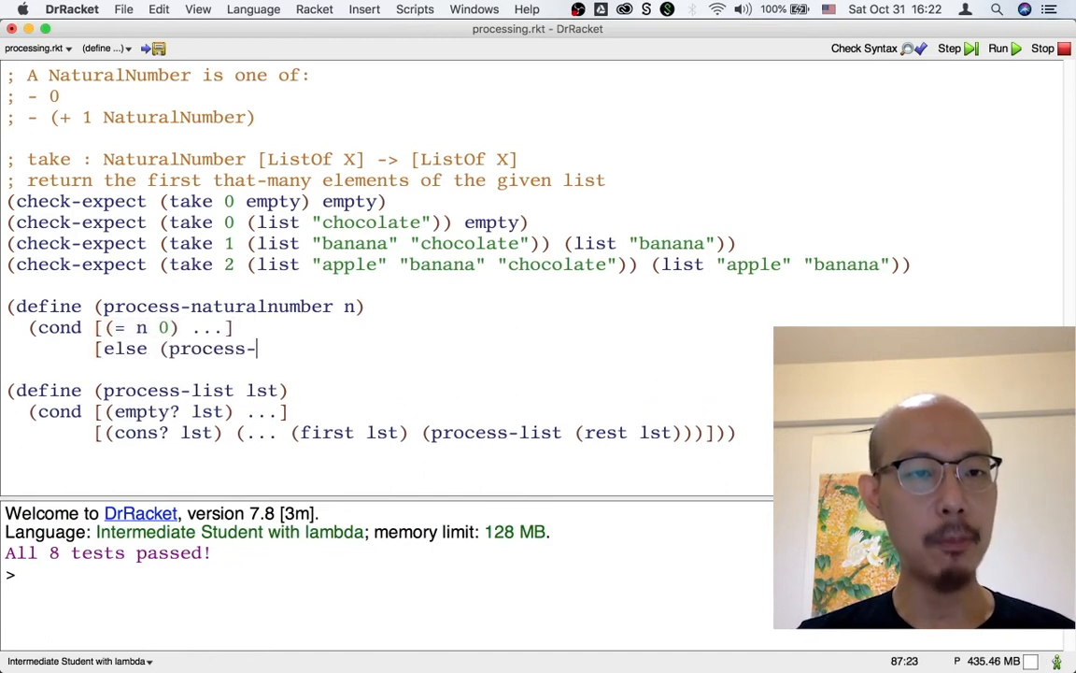
pyautogui.write('naturalnumber (-')
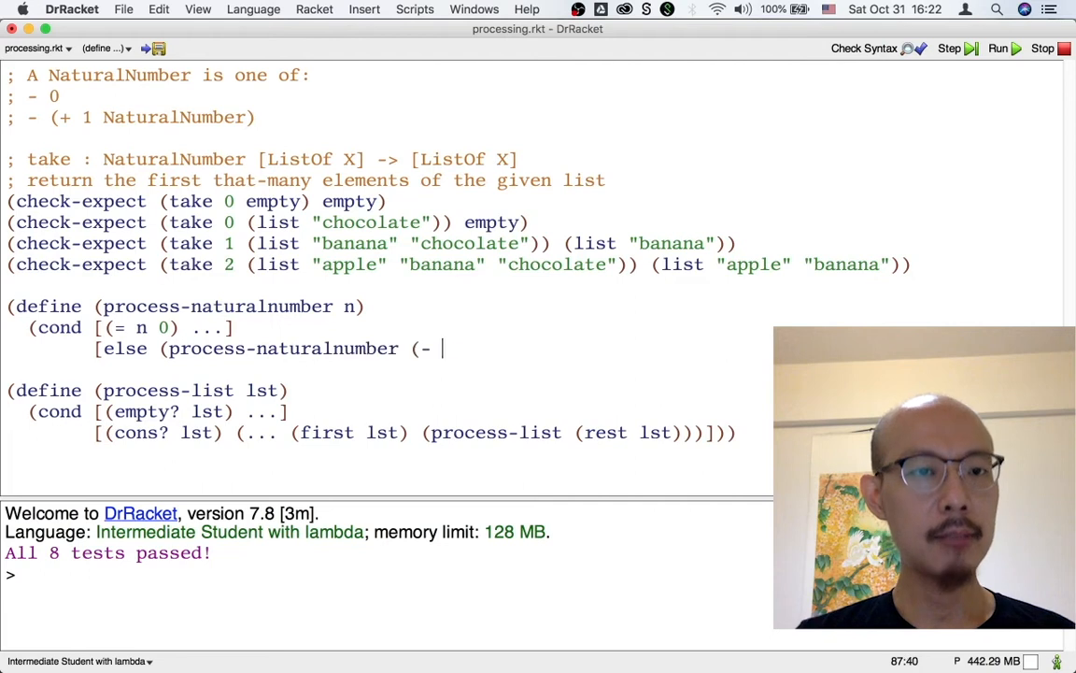
pyautogui.write('n 1)))]))')
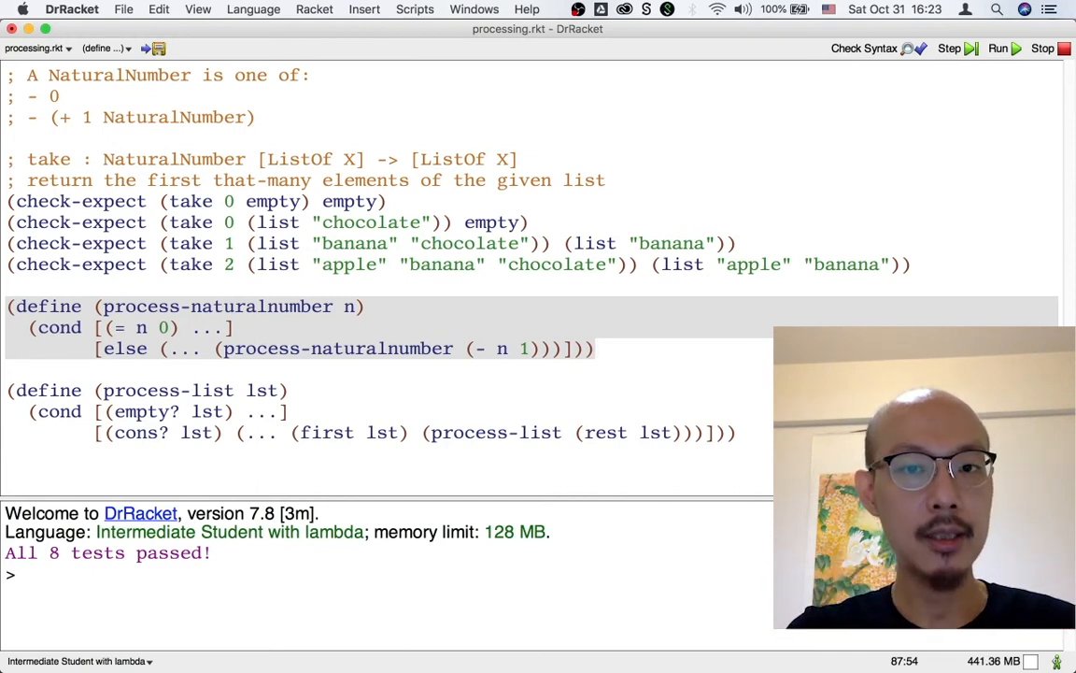
pyautogui.click(101, 369)
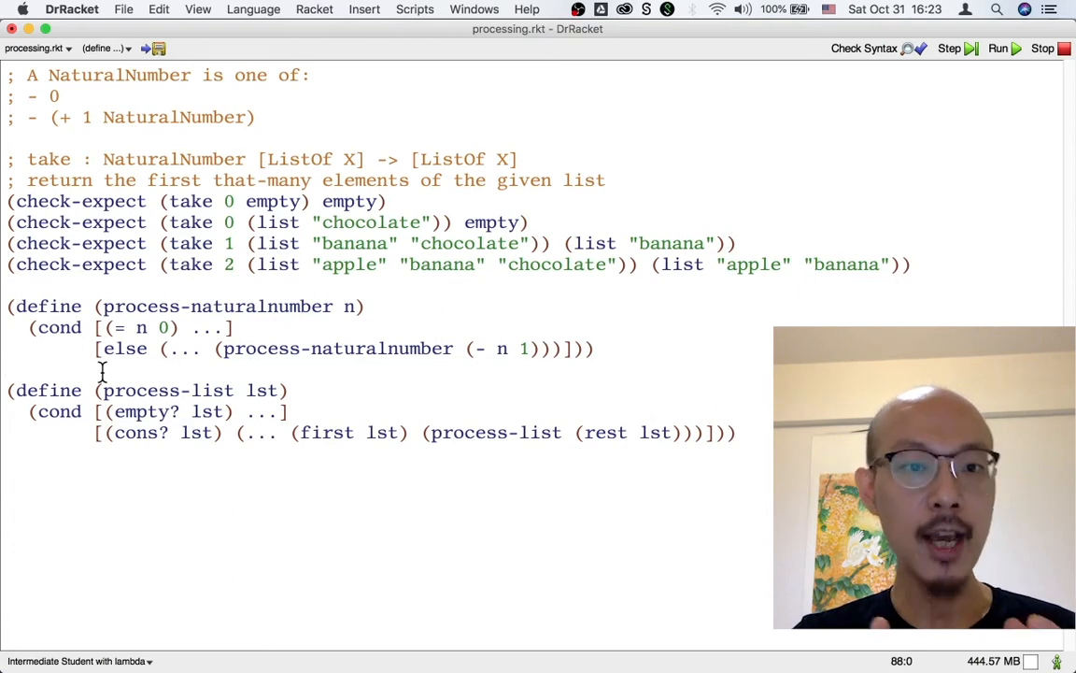
pyautogui.moveTo(120, 458)
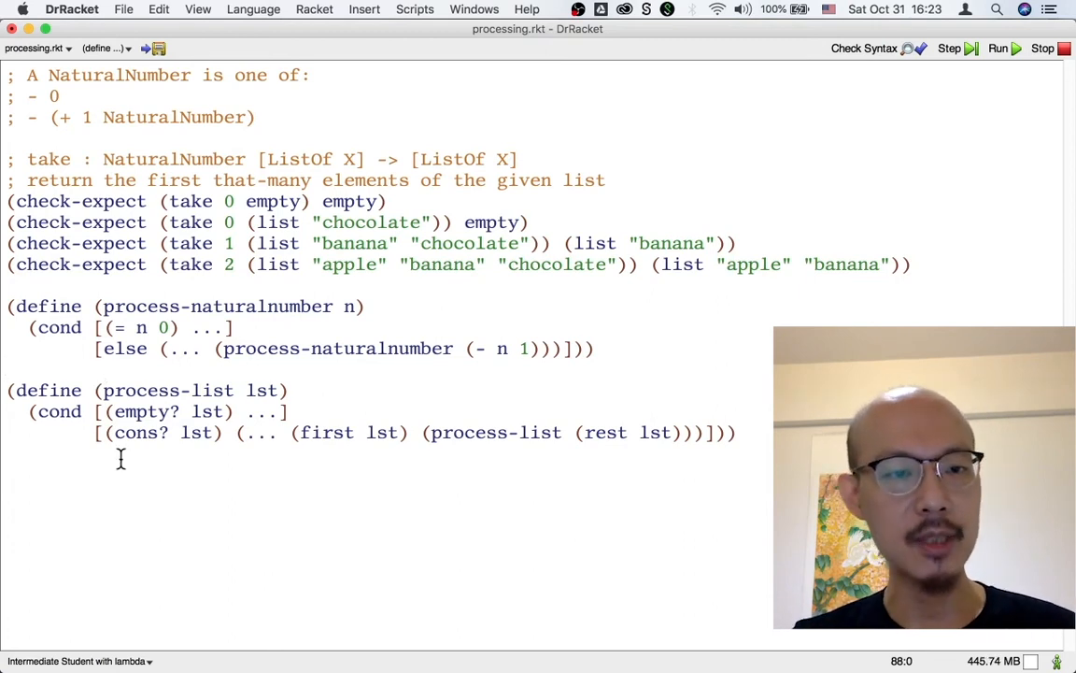
# Step: Define (take n lst) whose (= n 0) branch nests an empty?/cons? cond calling (take n (rest lst))
pyautogui.write('(define')
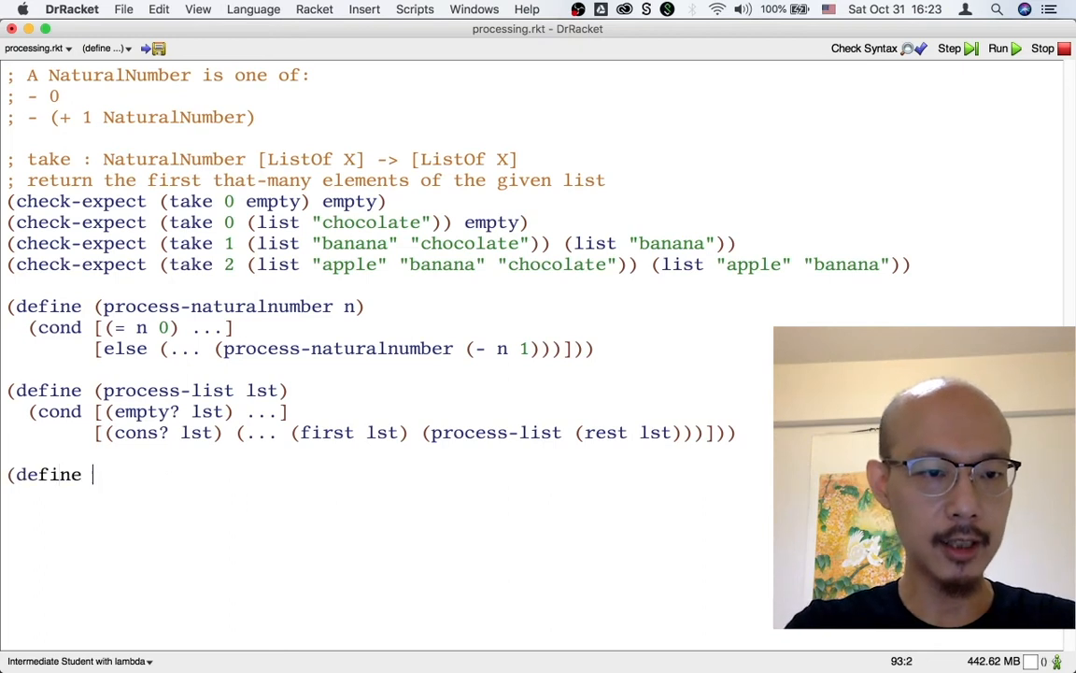
pyautogui.write('take')
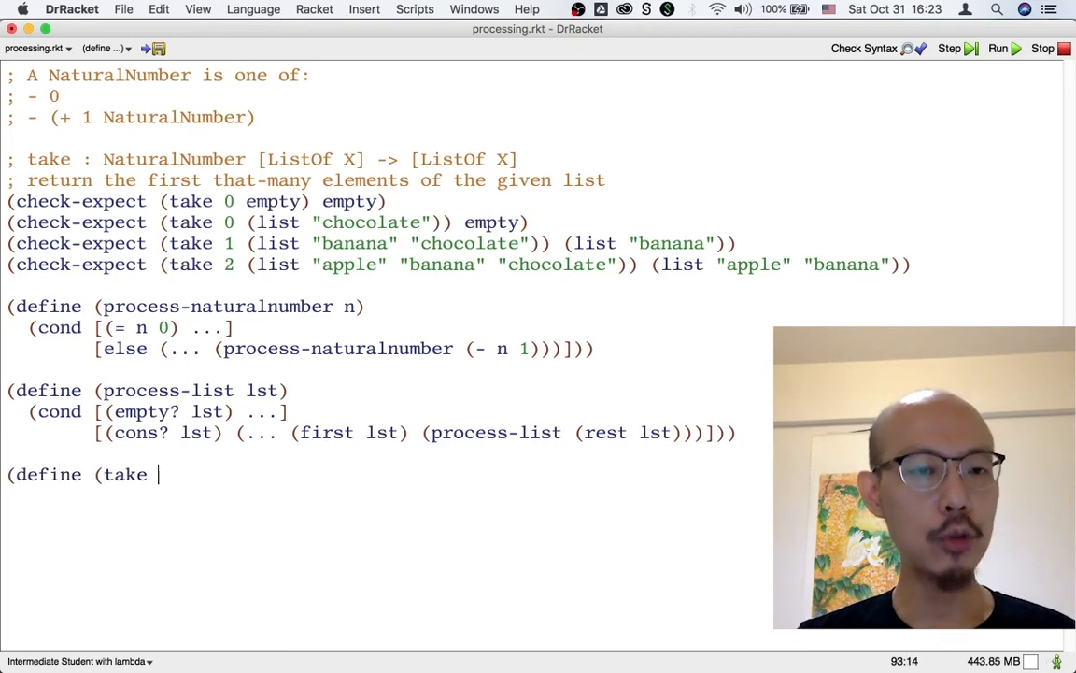
pyautogui.write('n lst)')
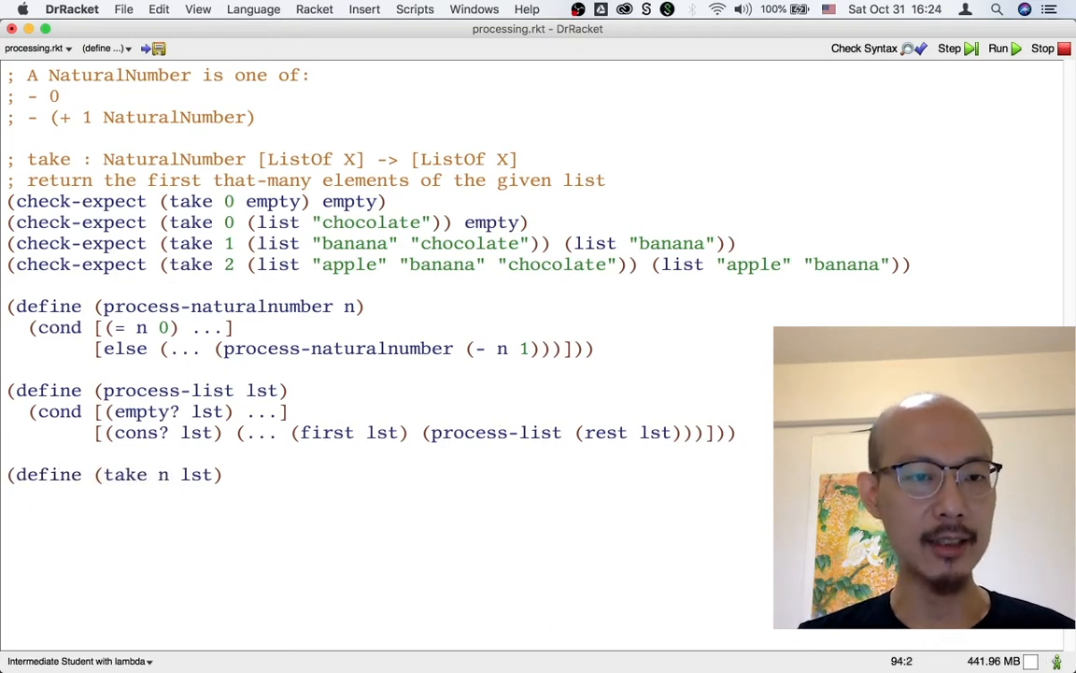
pyautogui.write('(cond [')
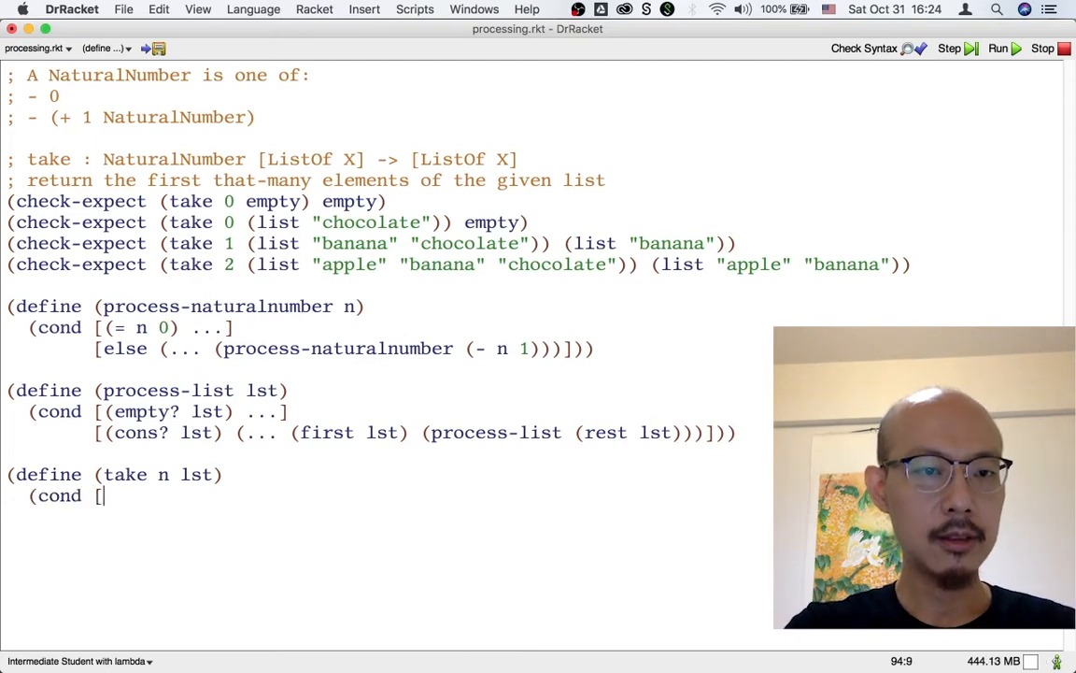
pyautogui.write('(= n 0)')
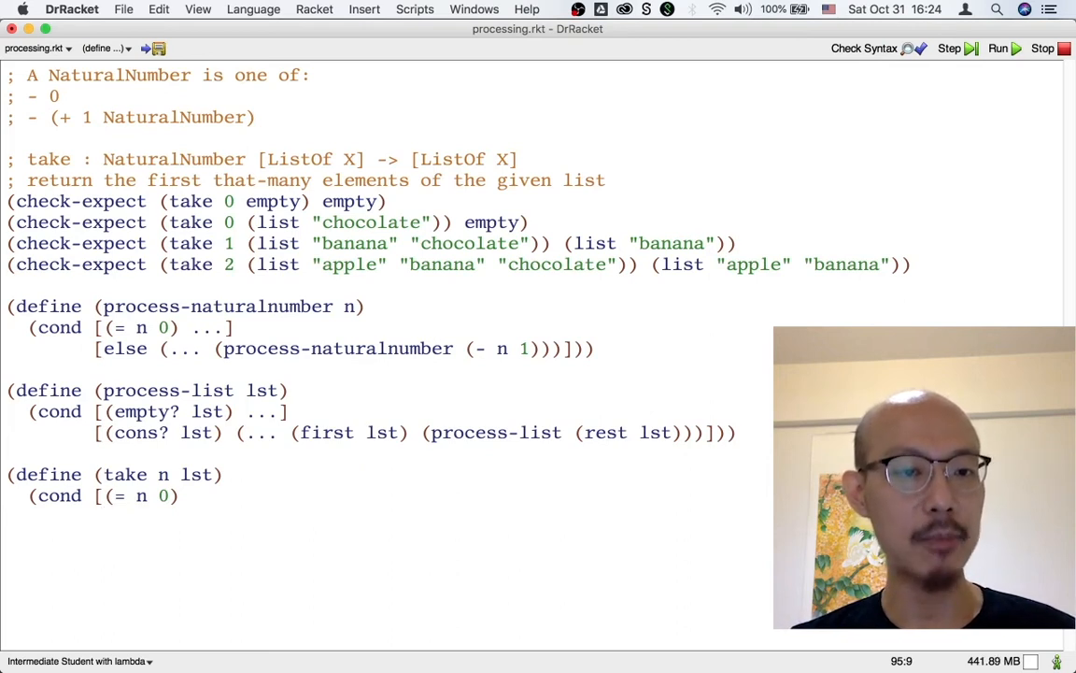
pyautogui.write('(cond [')
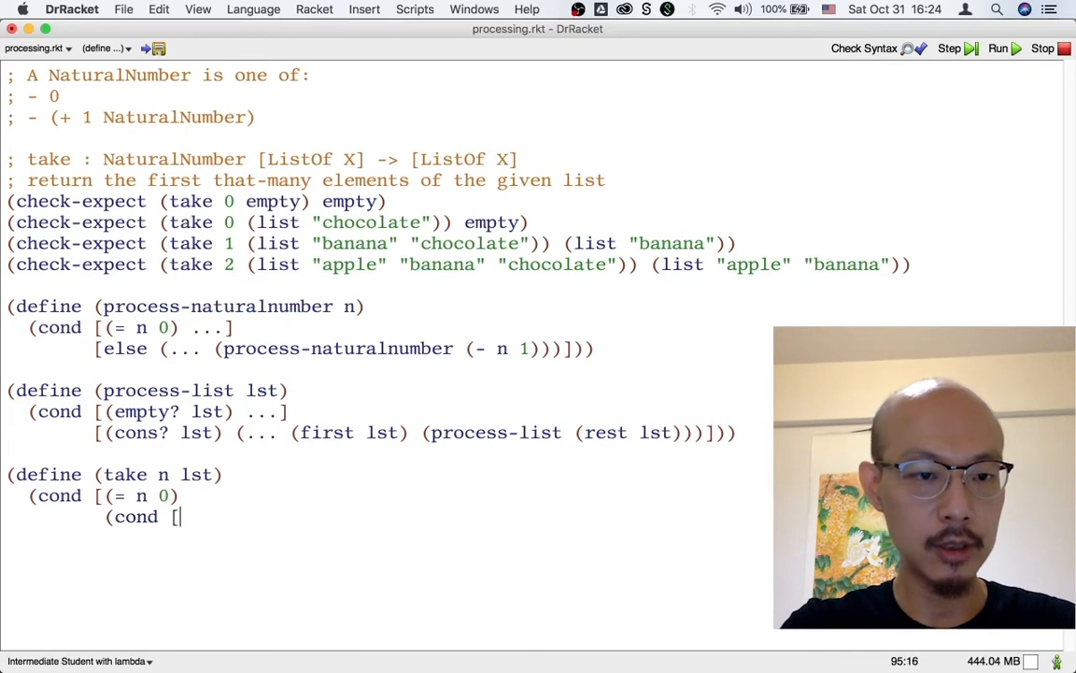
pyautogui.write('[(empty? lst) ...')
pyautogui.click(388, 538)
pyautogui.write('[(cons? lst')
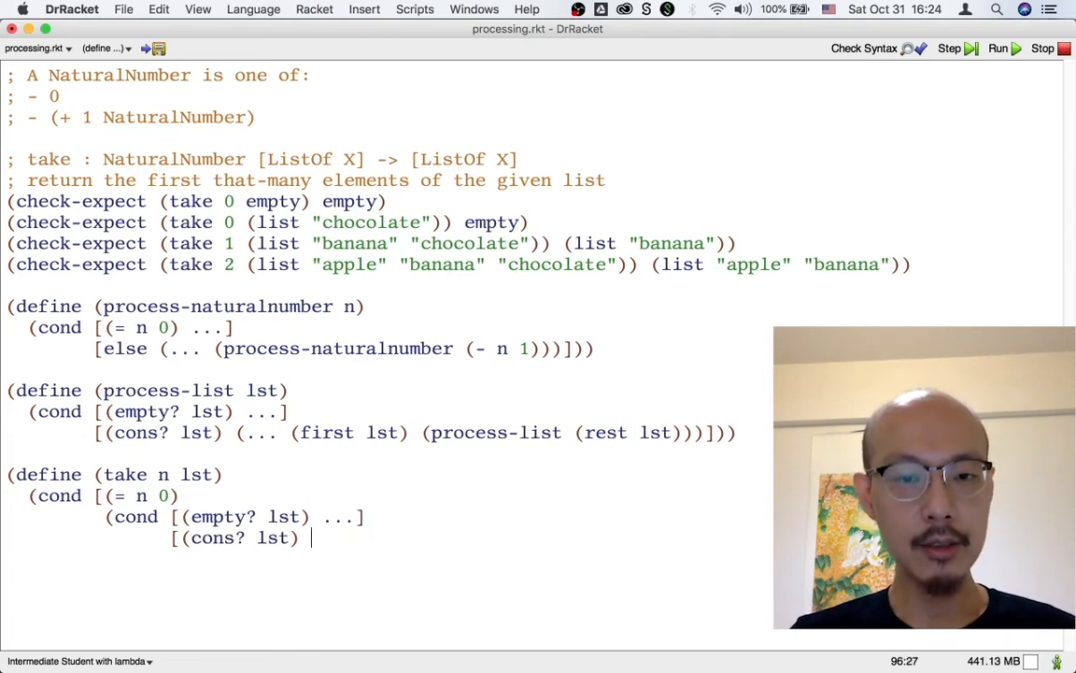
pyautogui.write('(... (first lst) (take n (rest lst')
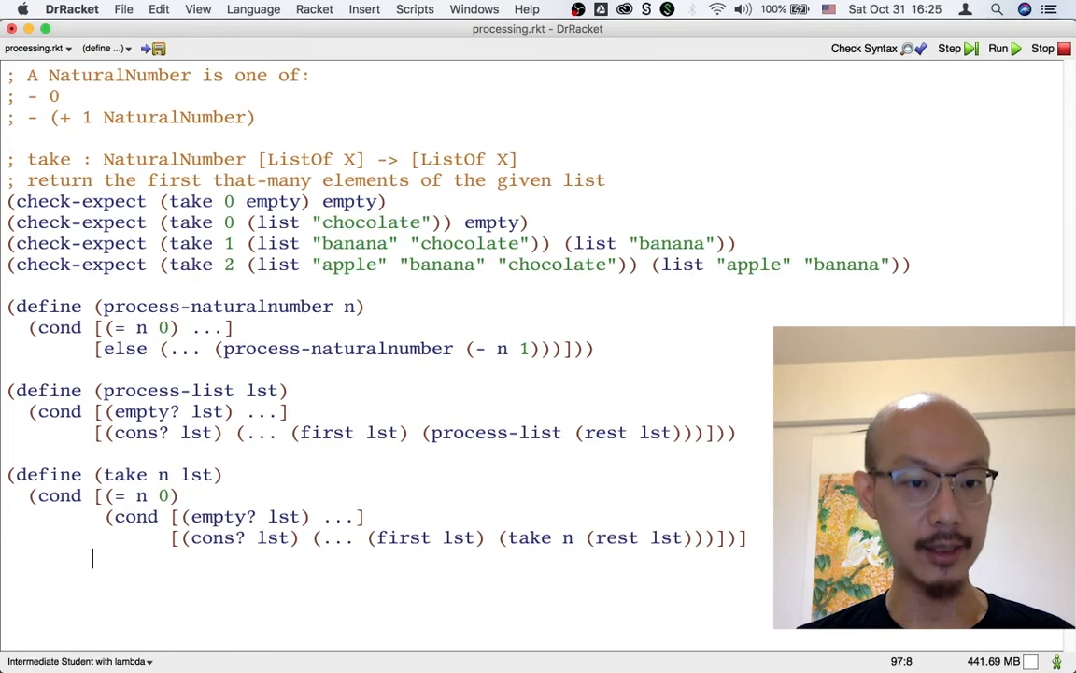
# Step: Add take's else branch with an empty-list case containing (... (take (- n 1) lst))
pyautogui.write('[el')
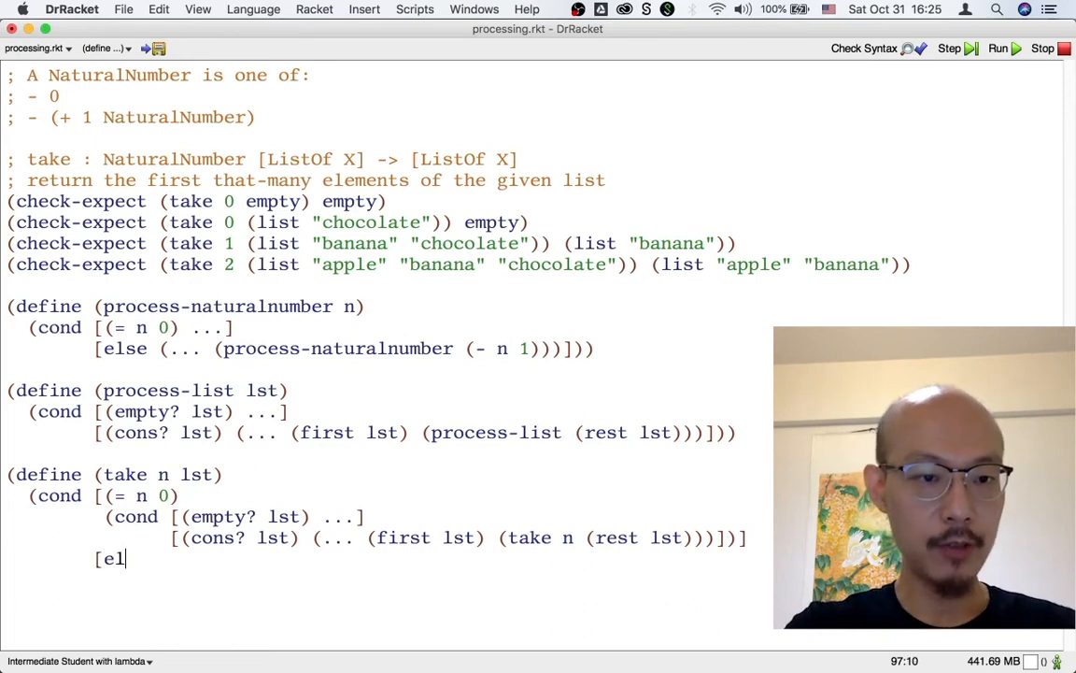
pyautogui.write('se')
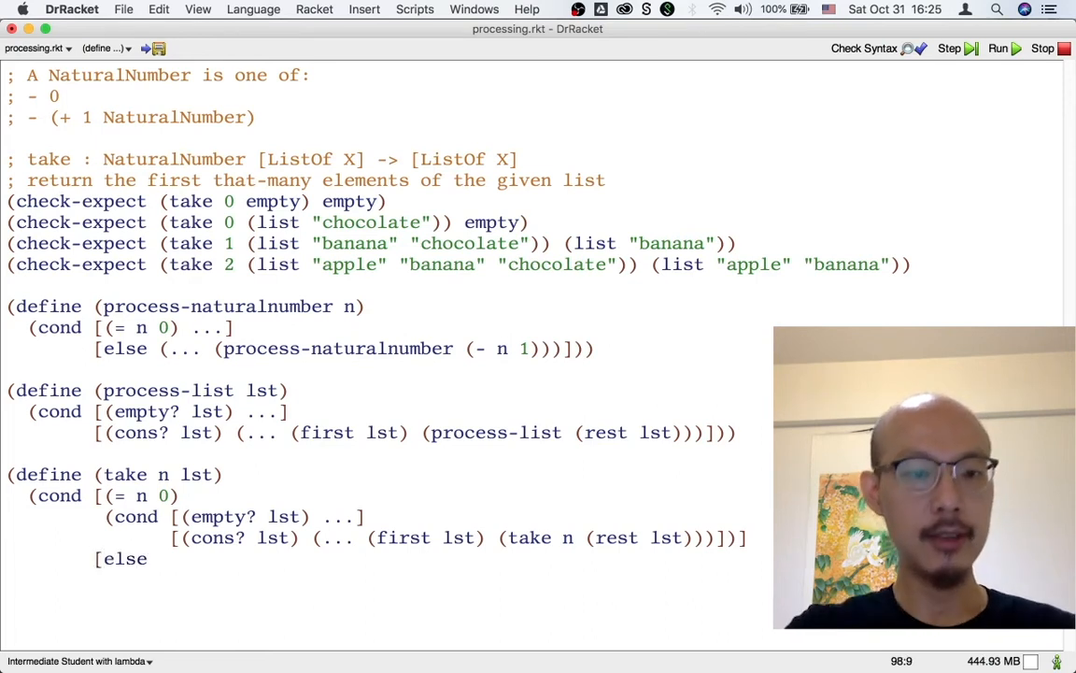
pyautogui.write('(cond [(empty? lst')
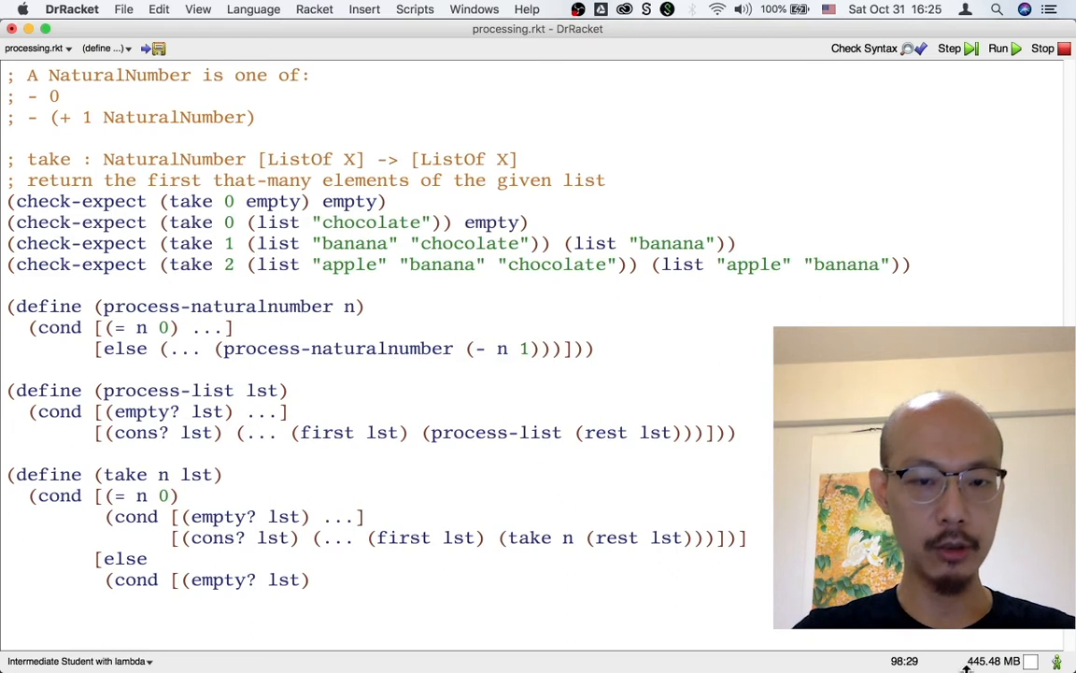
pyautogui.write('(... (ta')
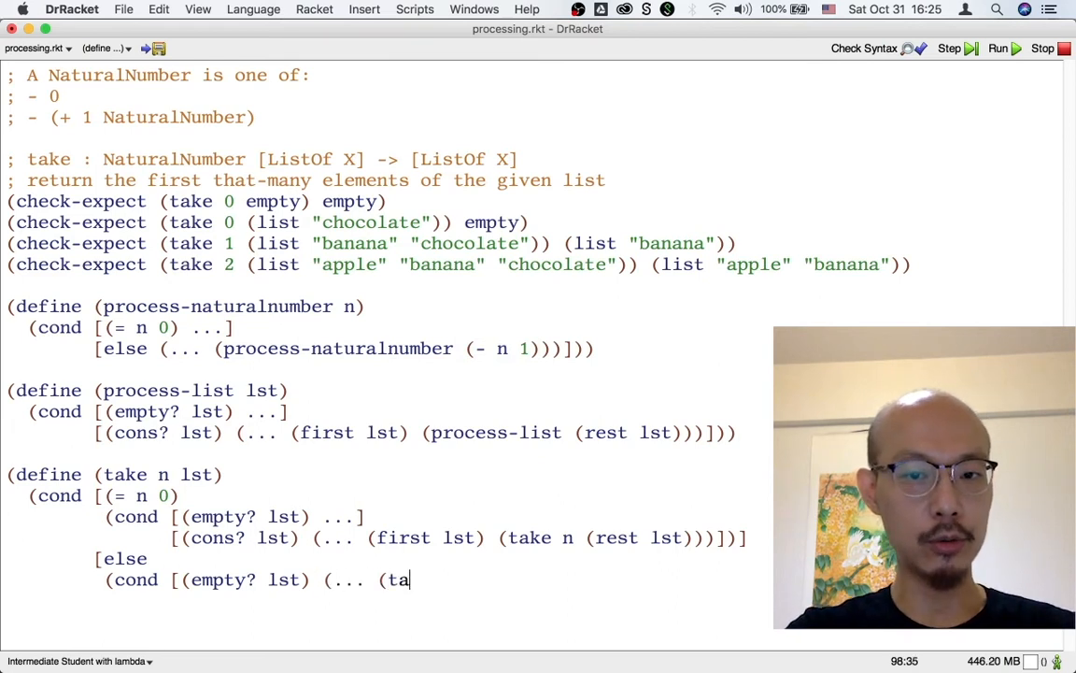
pyautogui.write('ke (- n 1')
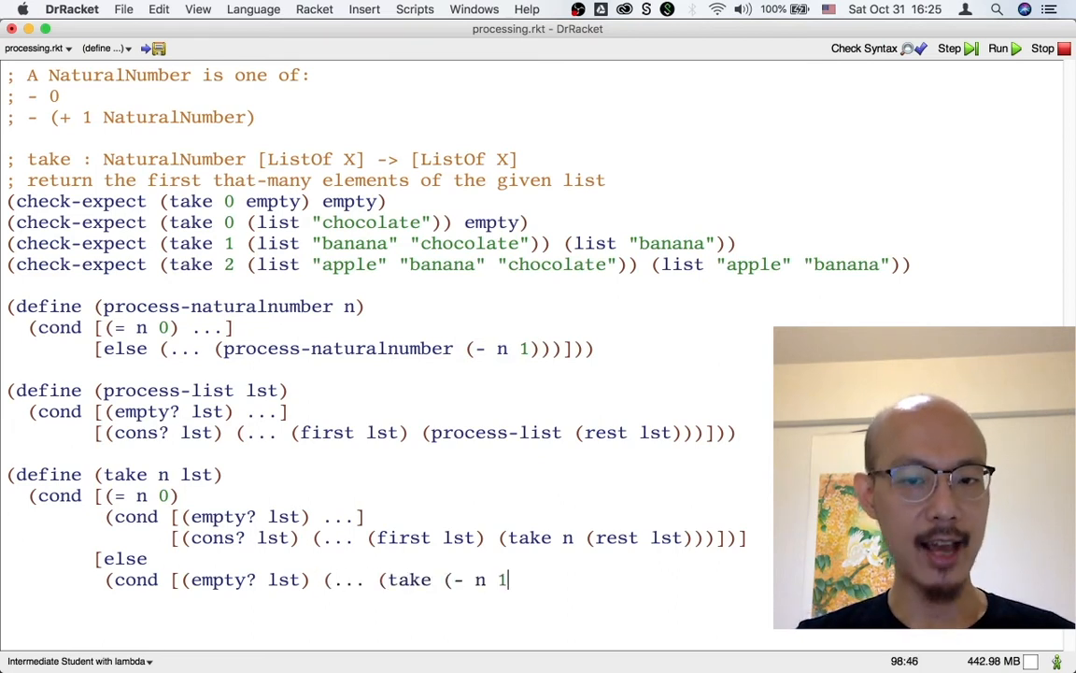
pyautogui.write('ls')
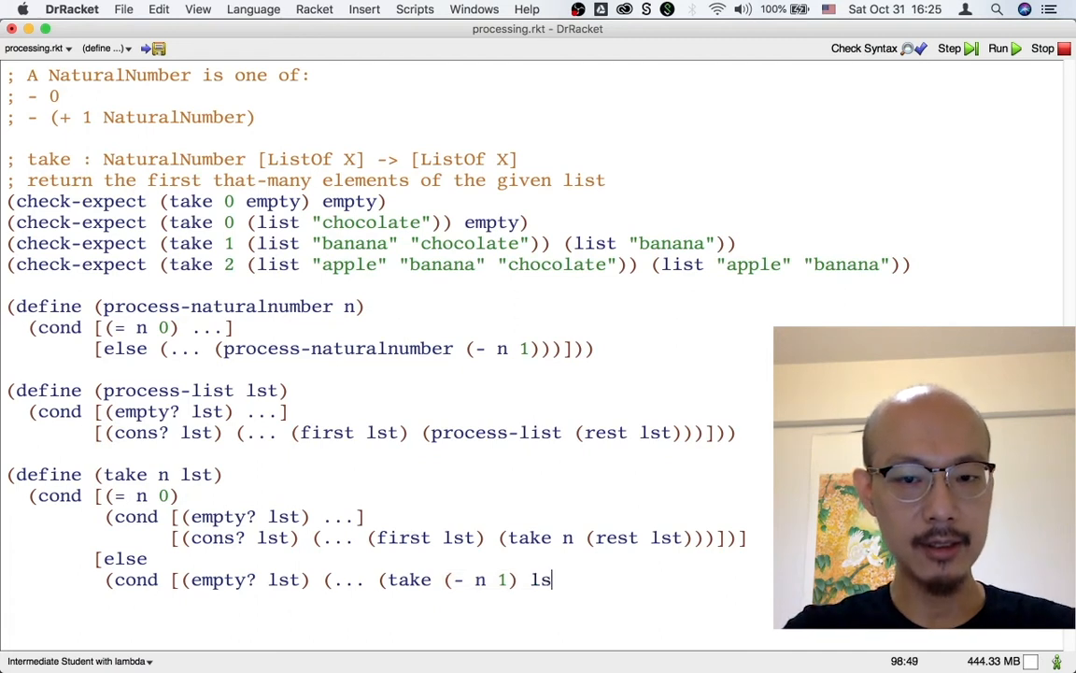
pyautogui.write('t)')
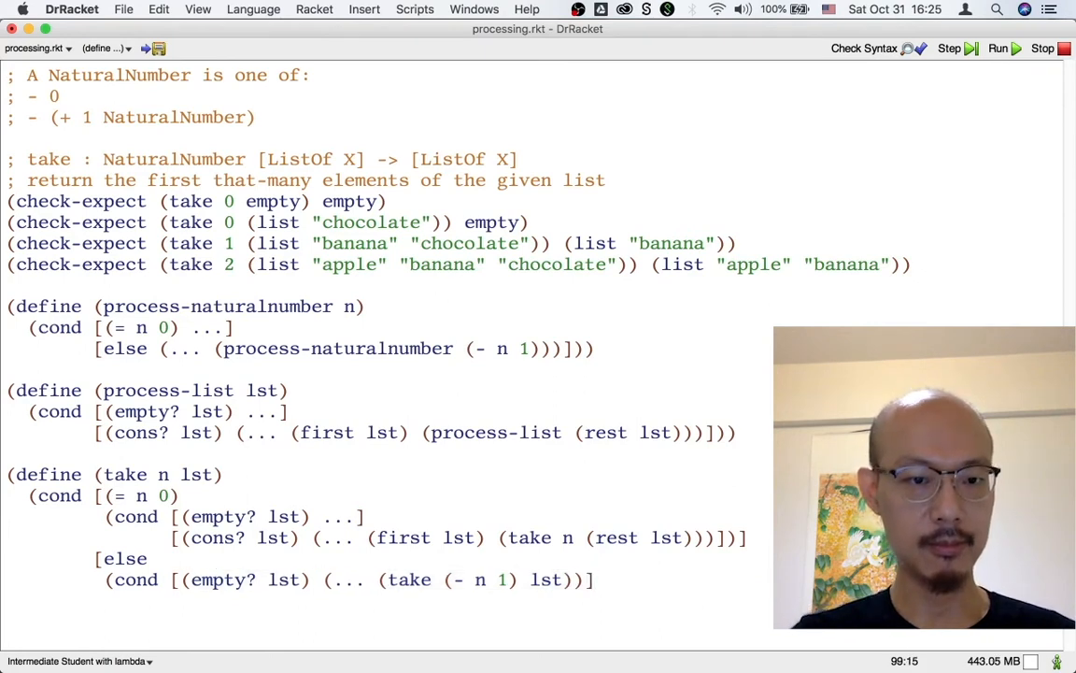
# Step: Add the cons? case with first lst, (take (- n 1) lst), (take n (rest lst)) and (take (- n 1) (rest lst))
pyautogui.write('[(cons? lst) (')
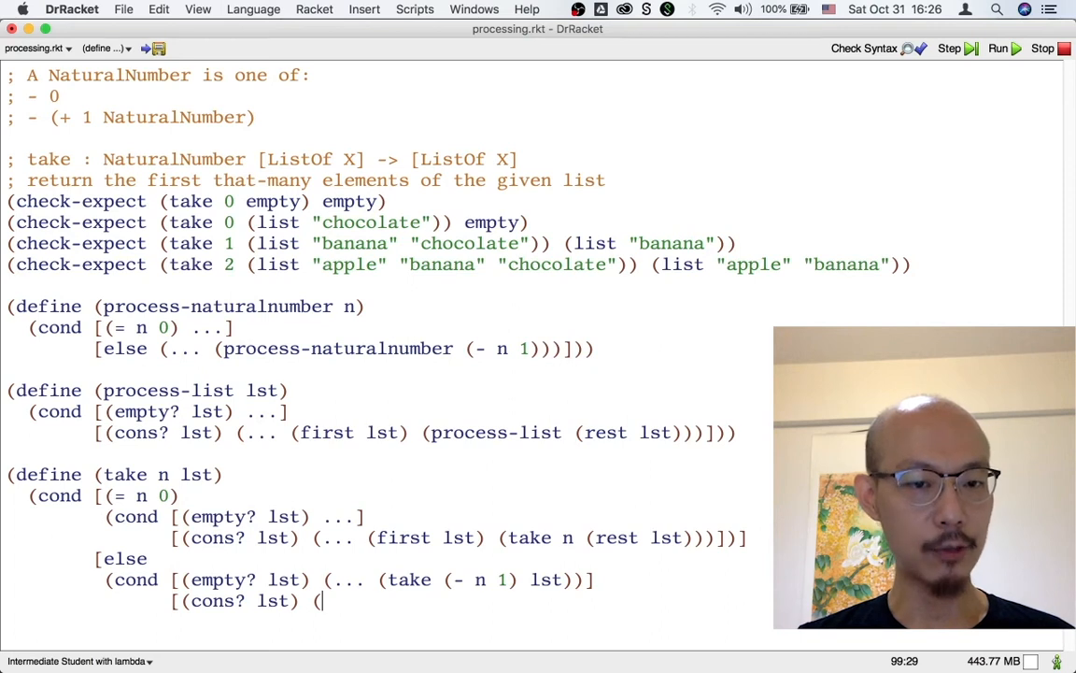
pyautogui.write('...')
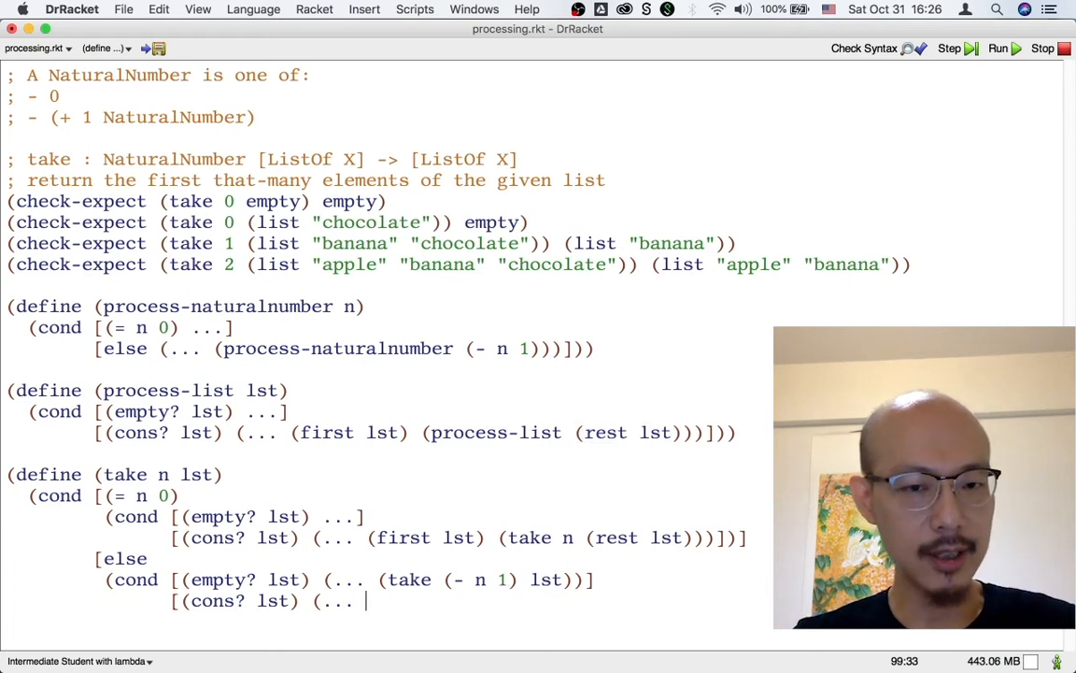
pyautogui.write('first lst')
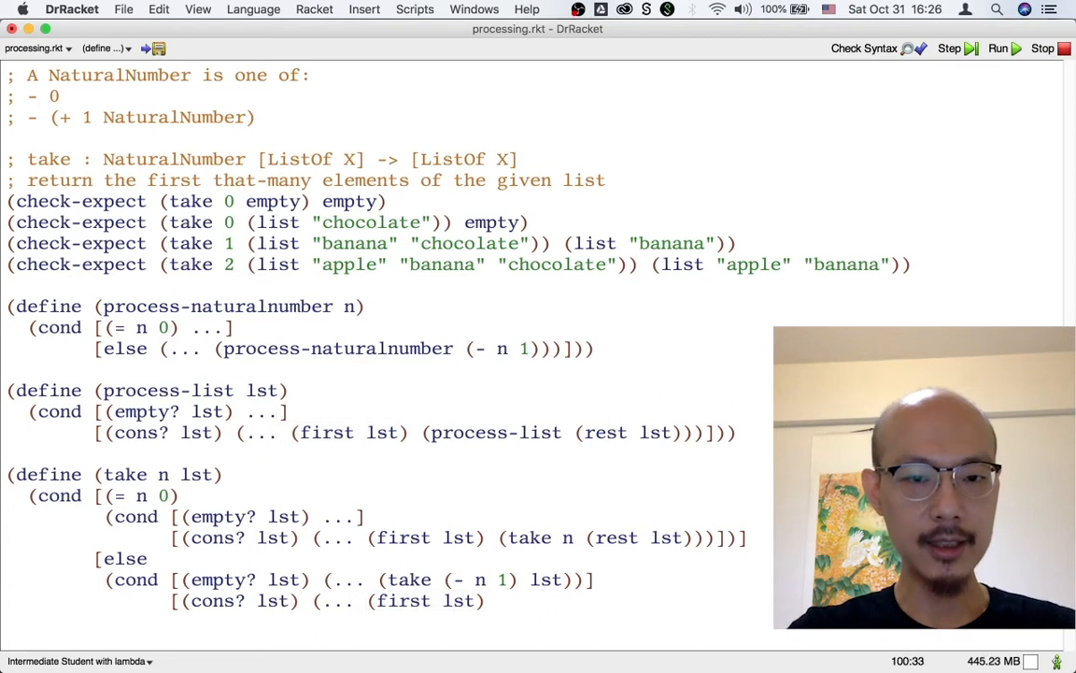
pyautogui.write('(take')
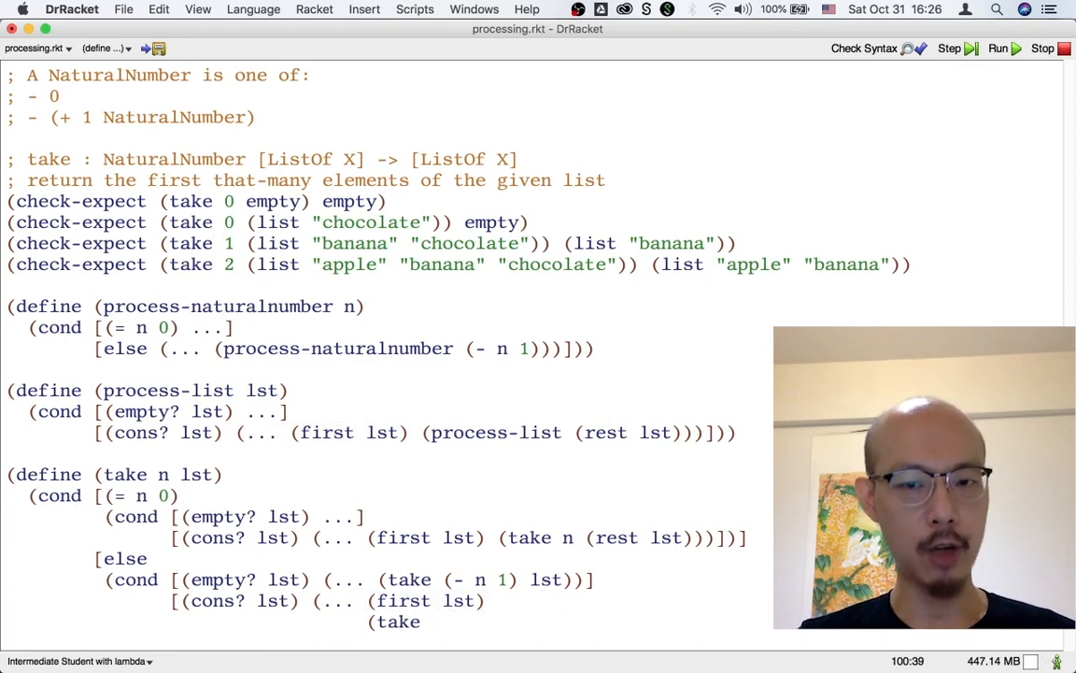
pyautogui.write('(- n 1) lst')
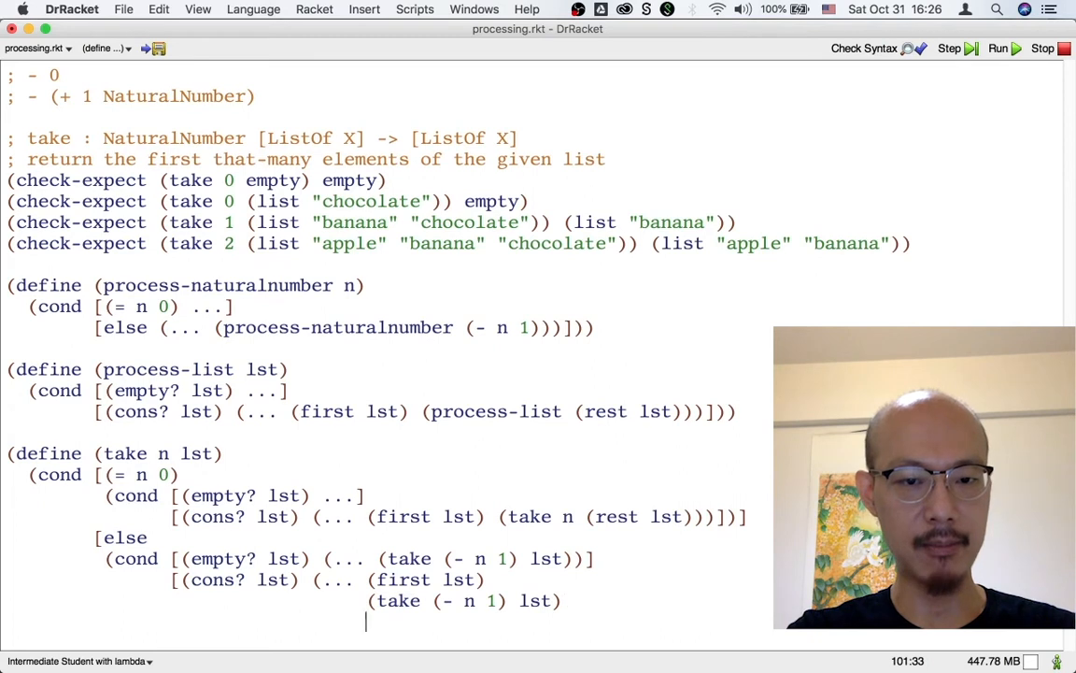
pyautogui.write('(take n (rest lst')
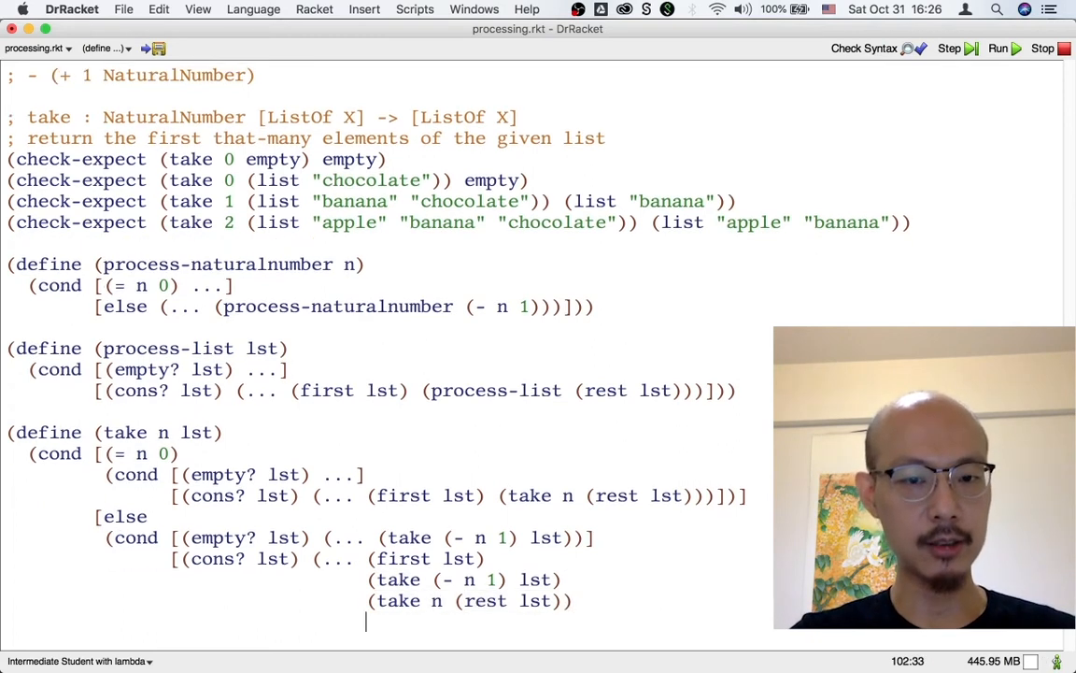
pyautogui.write('(take (- n 1')
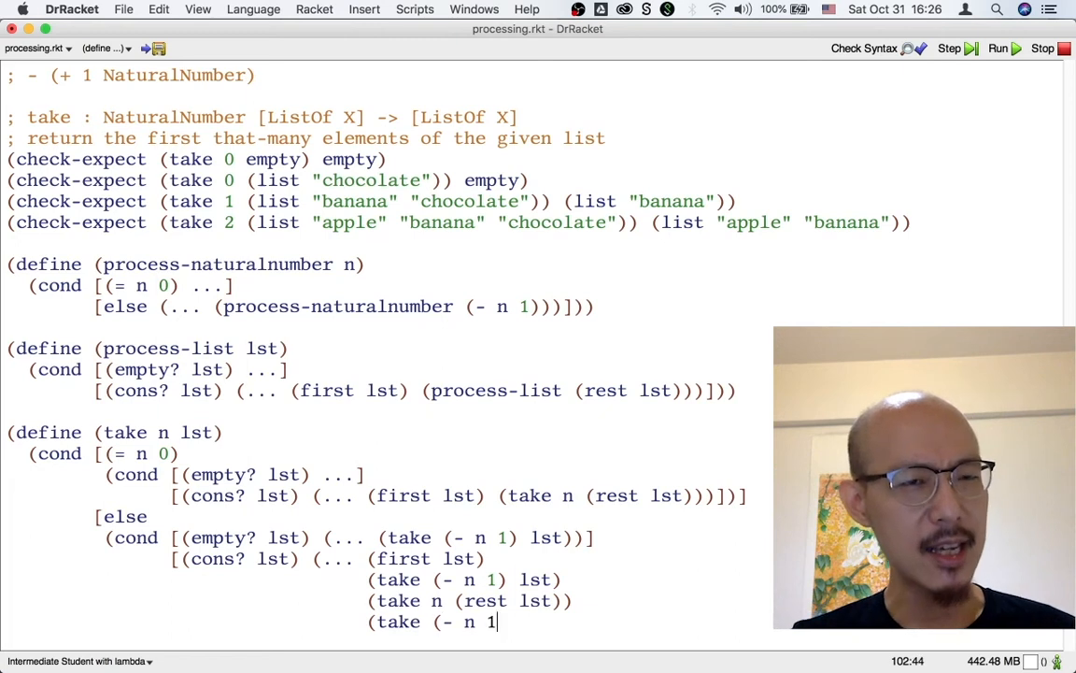
pyautogui.write(')')
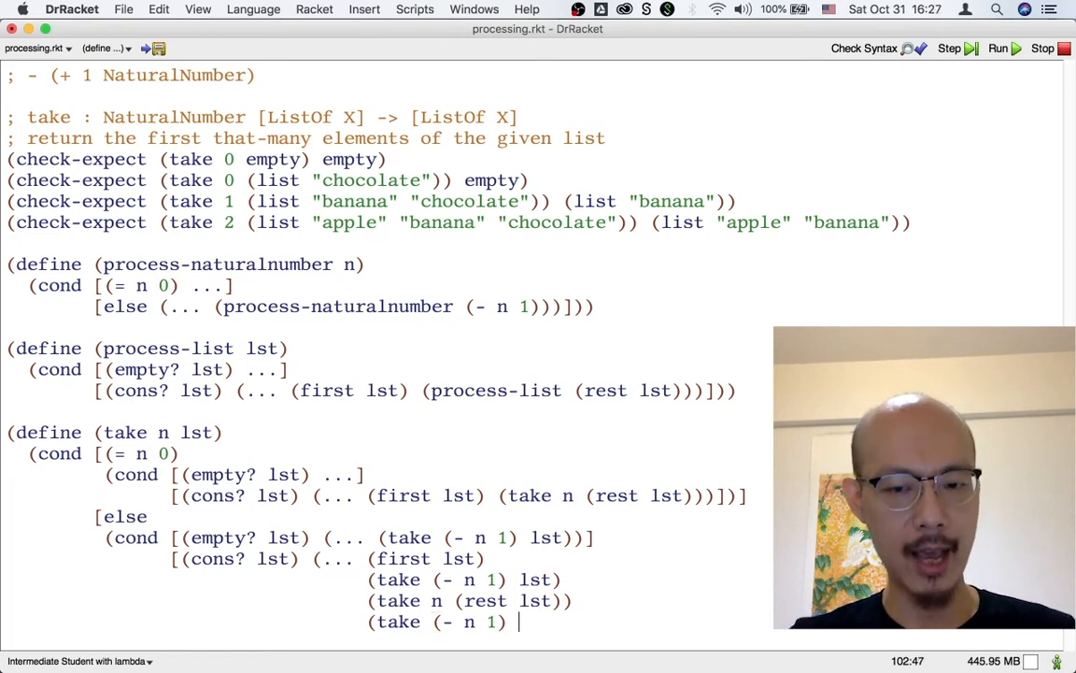
pyautogui.write('(rest lst))')
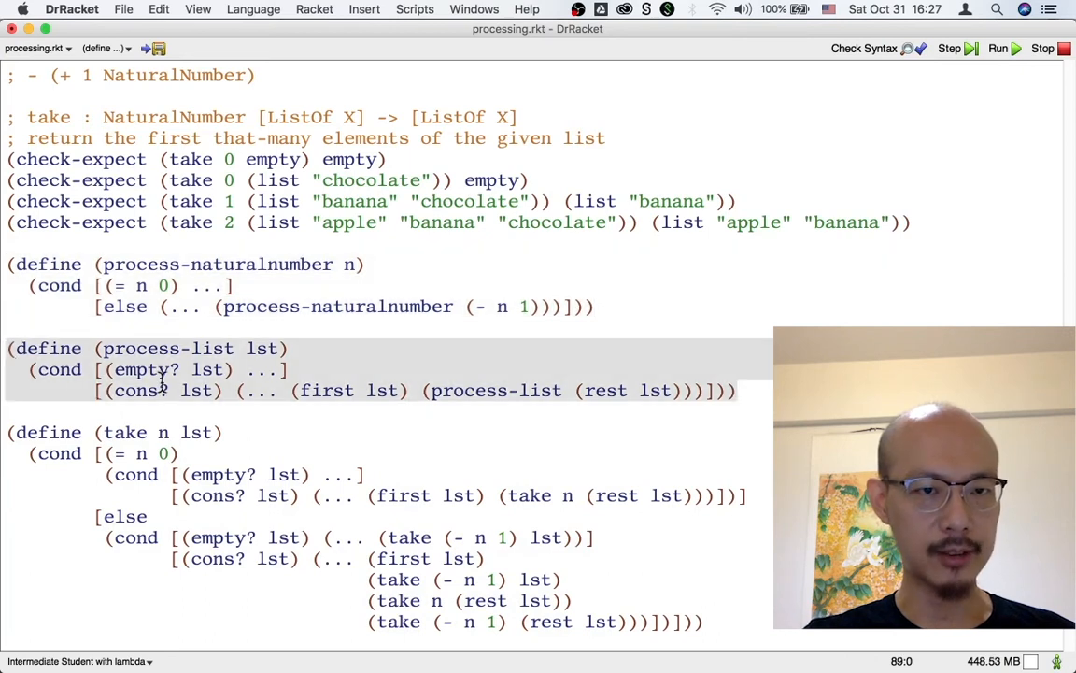
pyautogui.moveTo(273, 488)
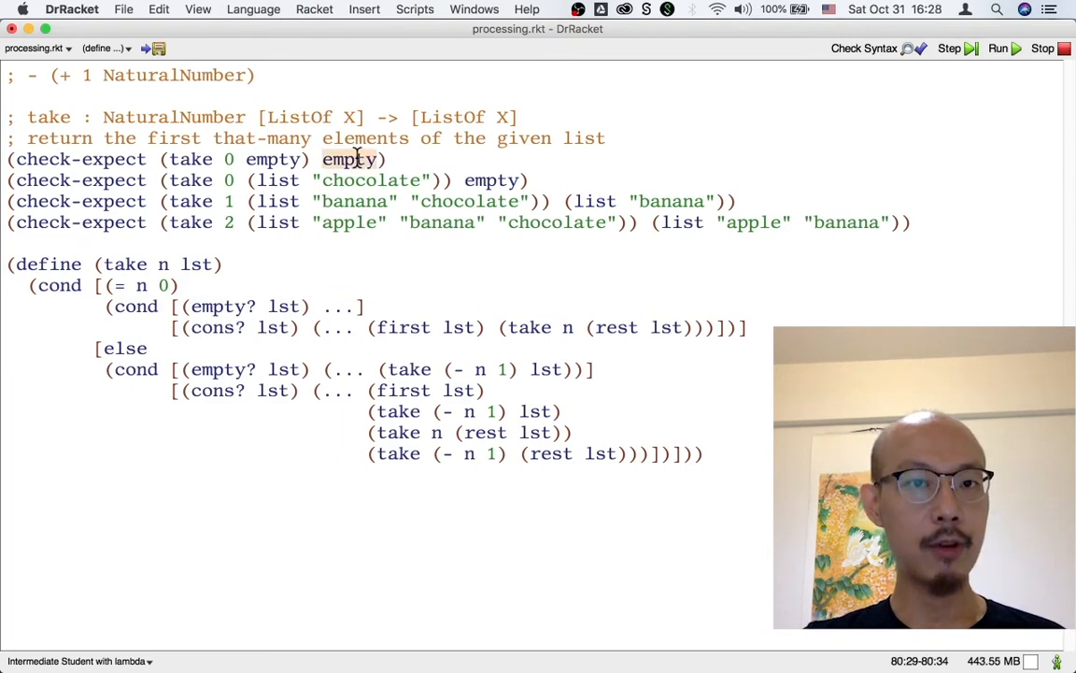
# Step: Copy 'empty' from the take-0 test and paste it over the (= n 0) branch's template
pyautogui.rightClick(350, 159)
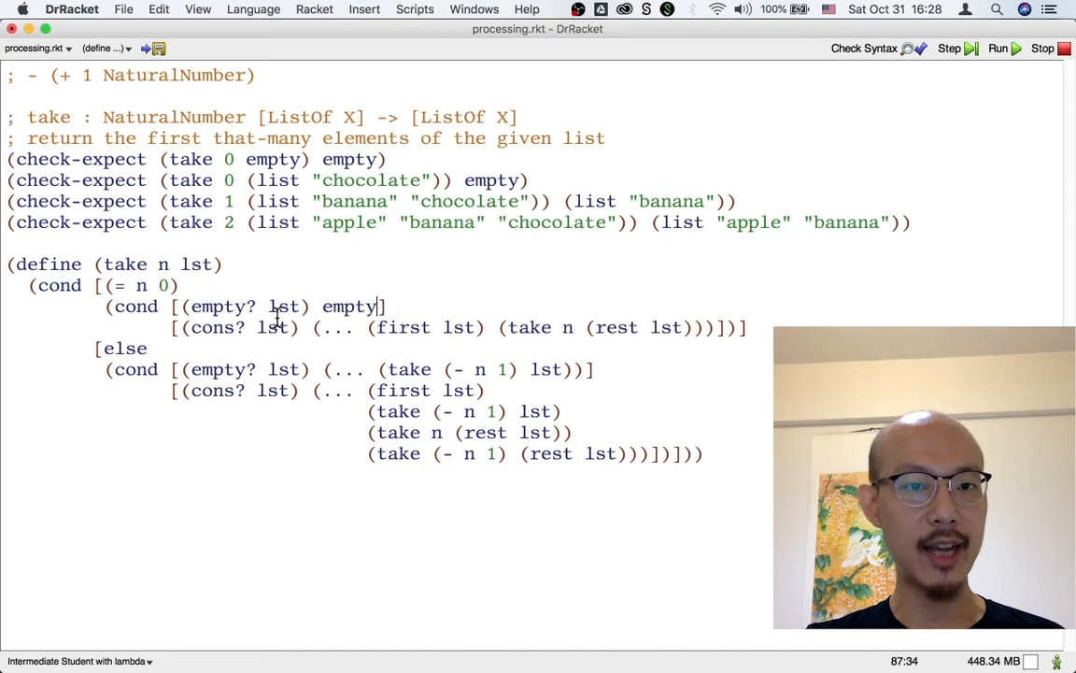
pyautogui.moveTo(596, 168)
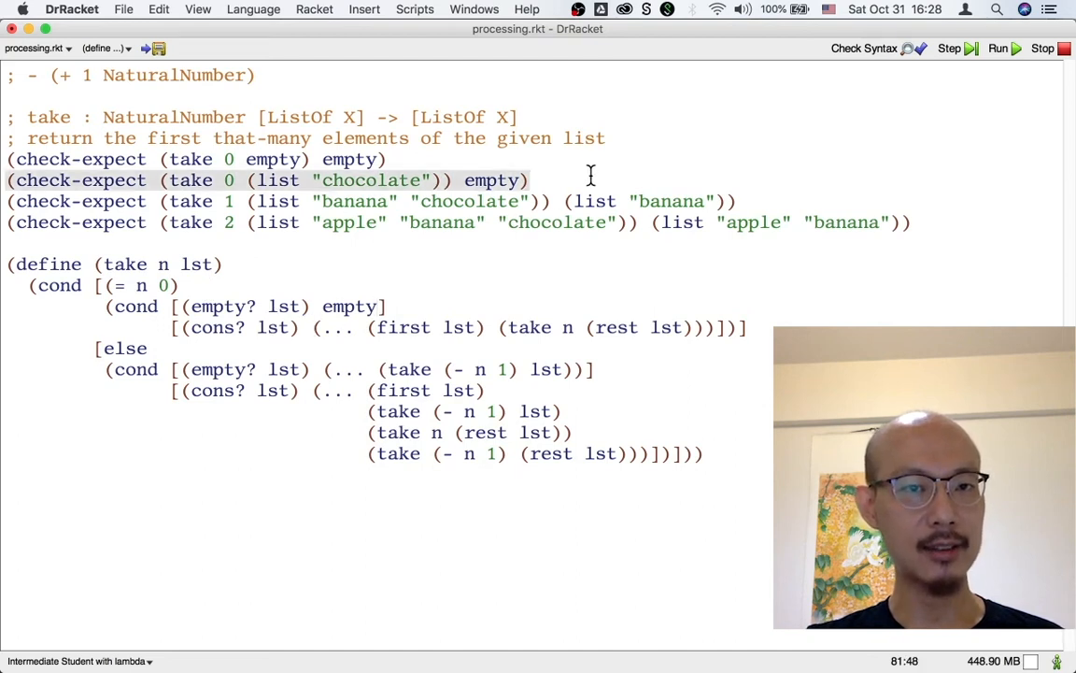
pyautogui.click(238, 180)
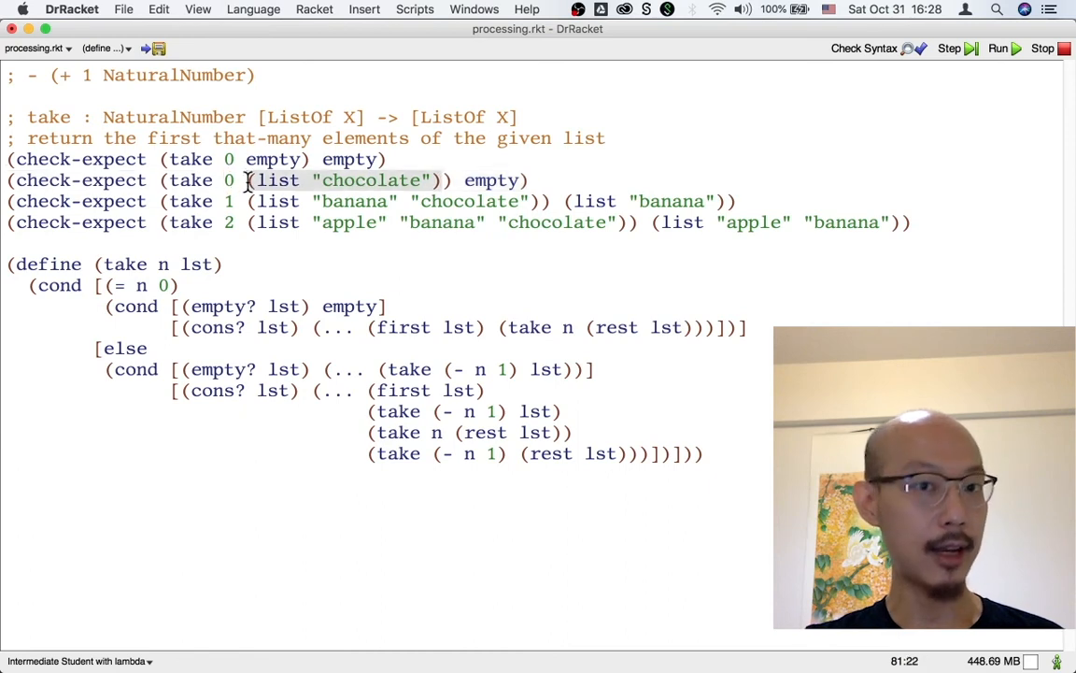
pyautogui.click(485, 180)
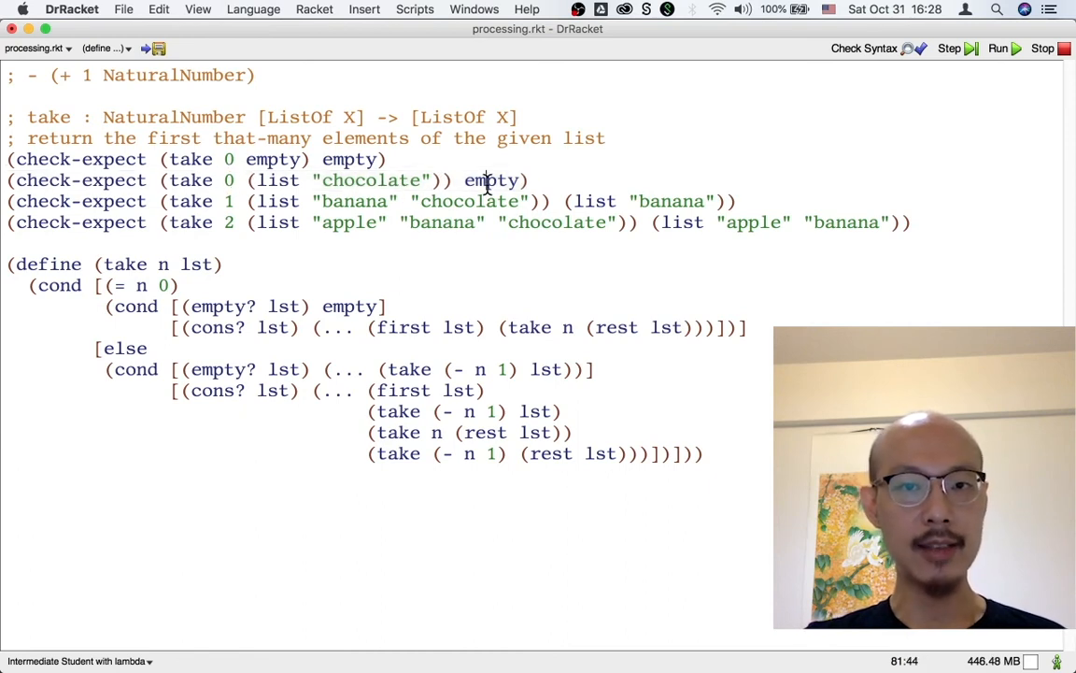
pyautogui.rightClick(490, 180)
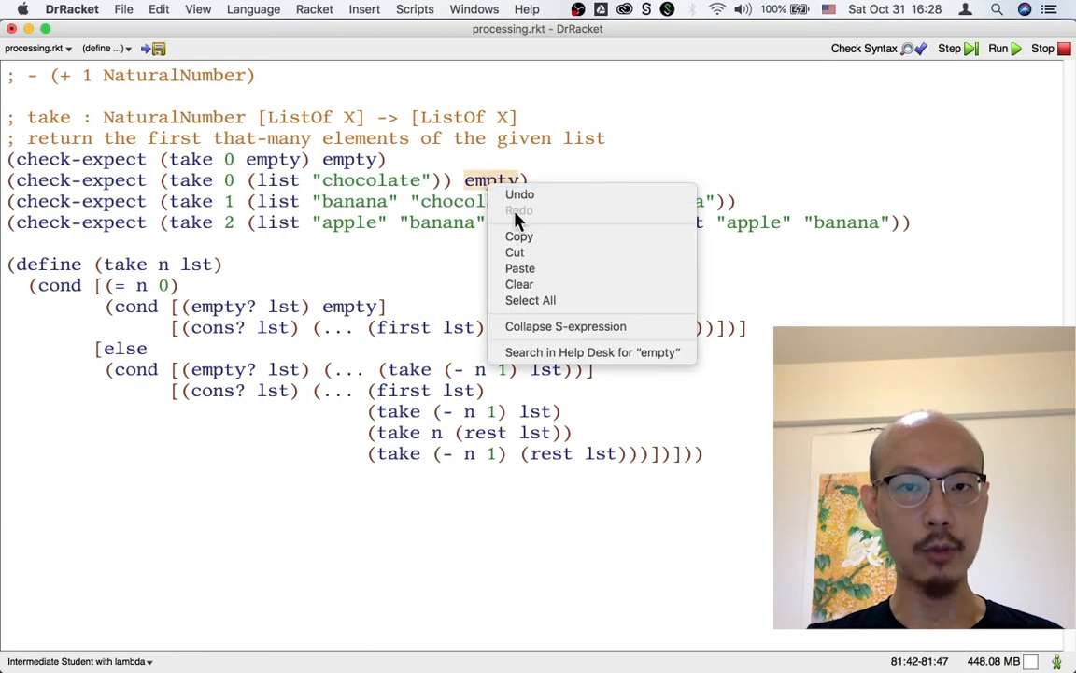
pyautogui.click(316, 315)
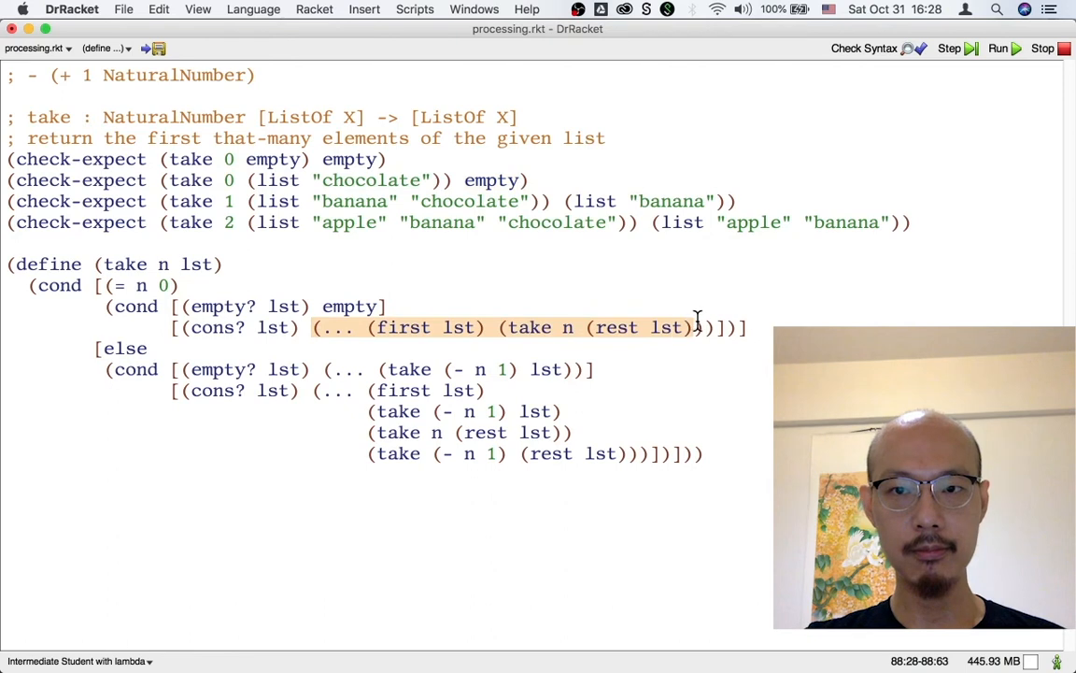
pyautogui.rightClick(699, 327)
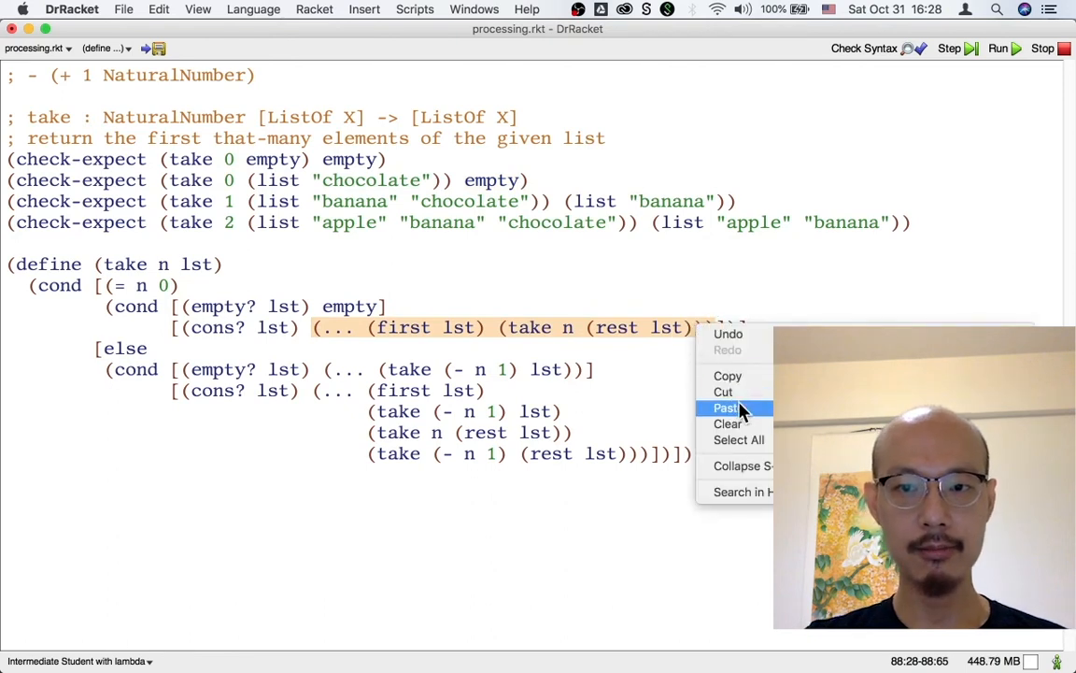
pyautogui.click(728, 407)
pyautogui.write('(check-expect (take 2')
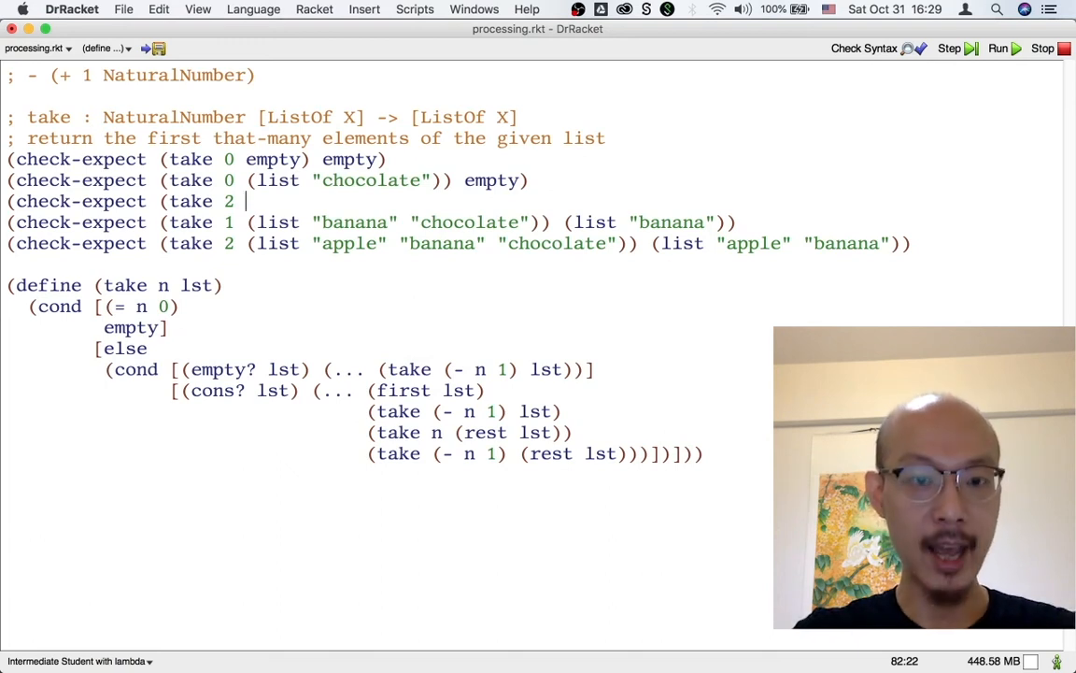
# Step: Finish (check-expect (take 2 empty) empty) and make the else empty? case return empty
pyautogui.write('empty)')
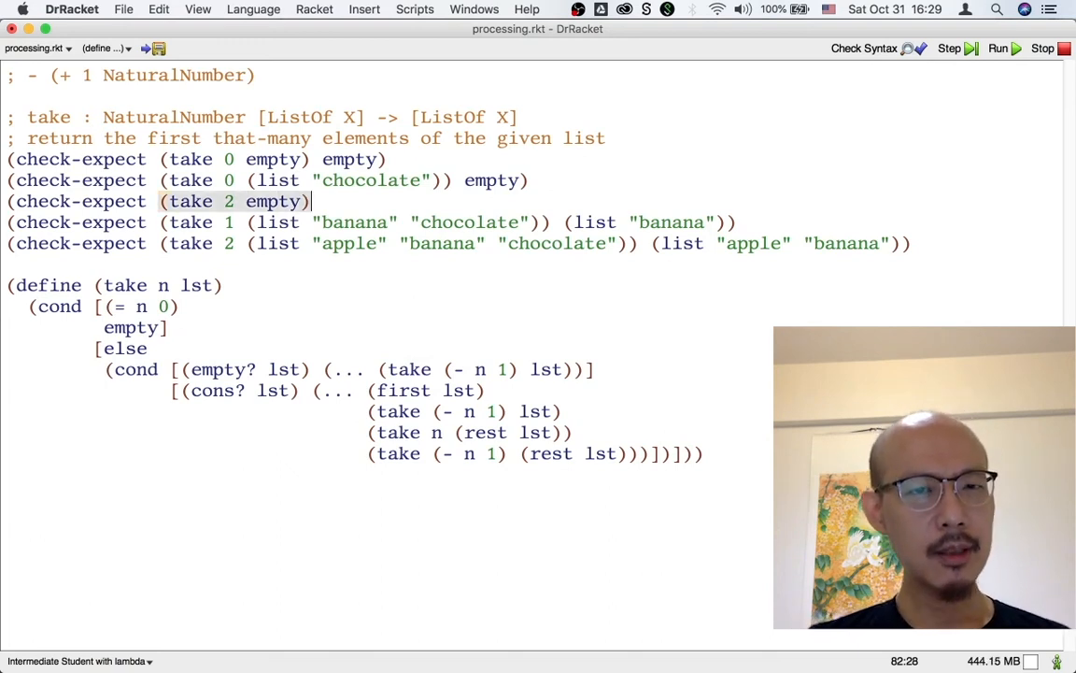
pyautogui.write('empty)')
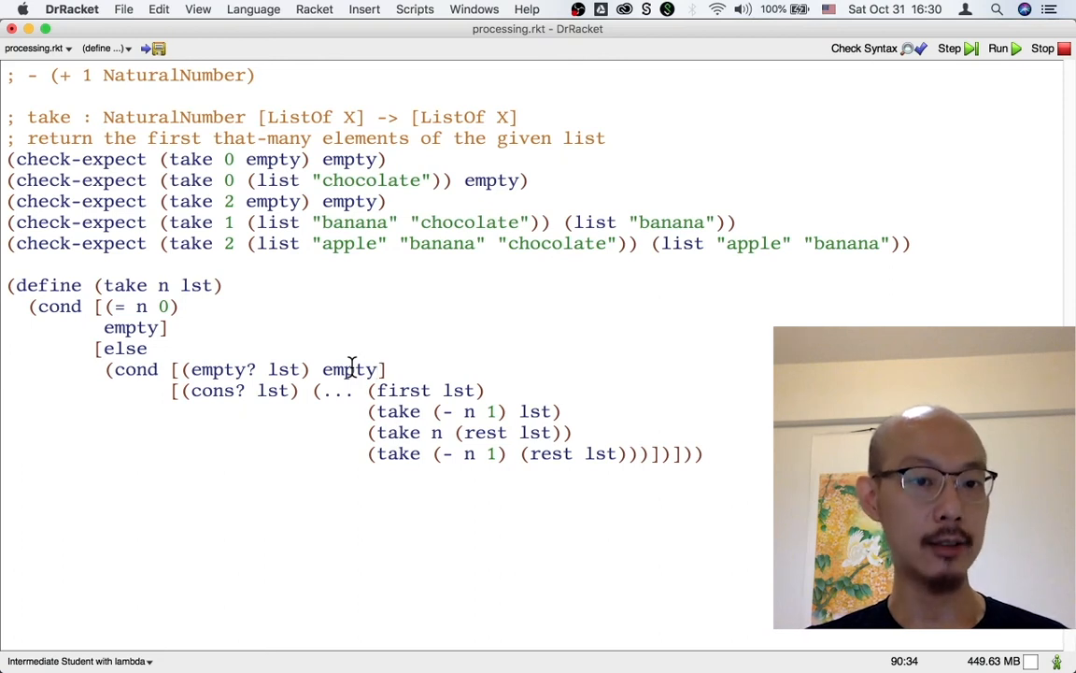
# Step: Delete (take (- n 1) lst) and (take n (rest lst)), keeping only (take (- n 1) (rest lst))
pyautogui.moveTo(317, 391); pyautogui.dragTo(703, 453)
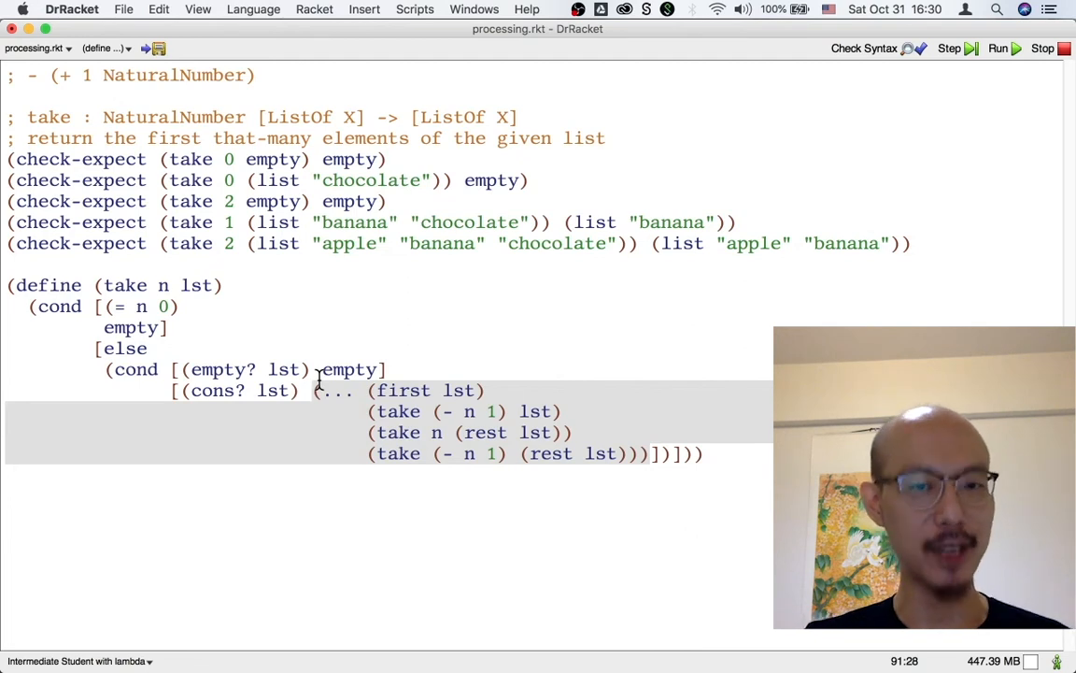
pyautogui.moveTo(180, 250)
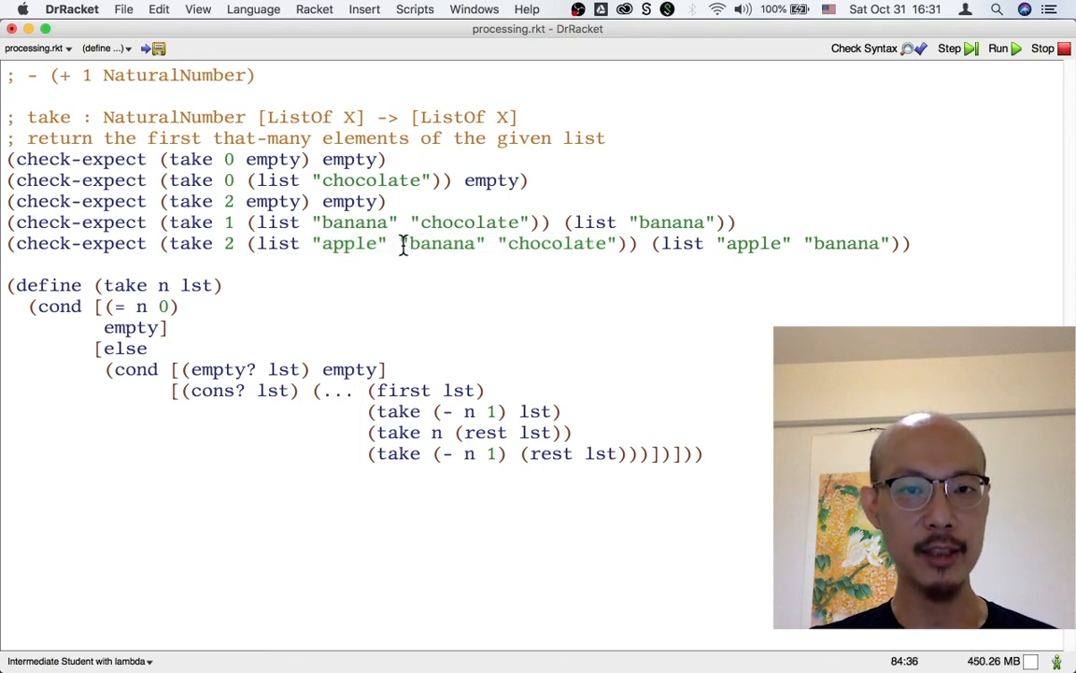
pyautogui.moveTo(400, 243); pyautogui.dragTo(616, 243)
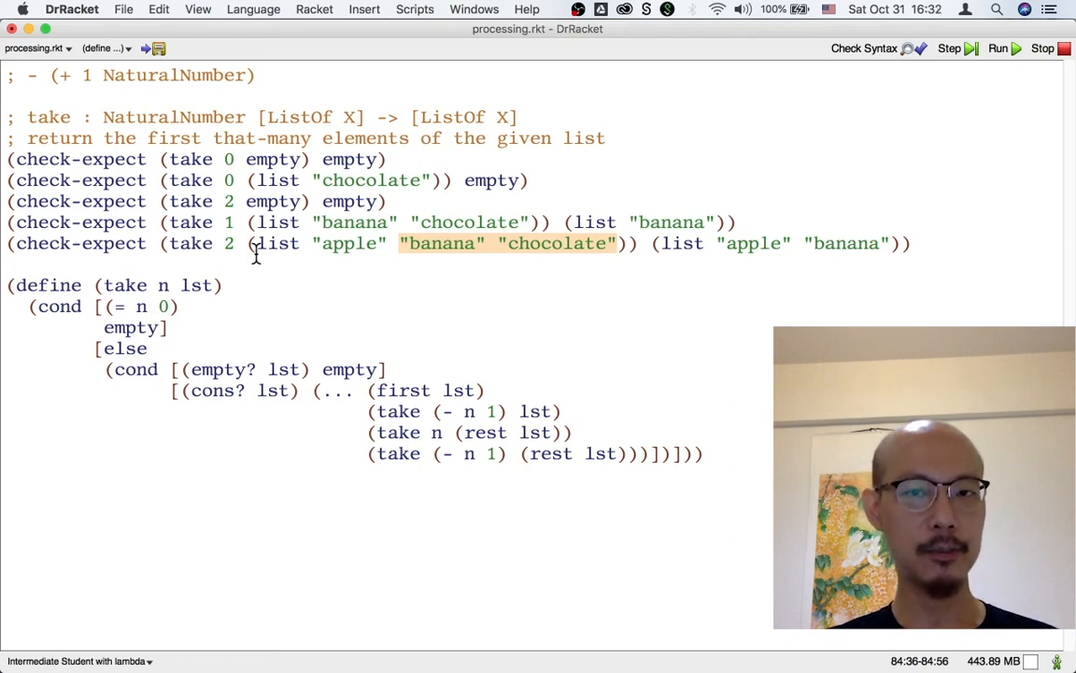
pyautogui.click(738, 222)
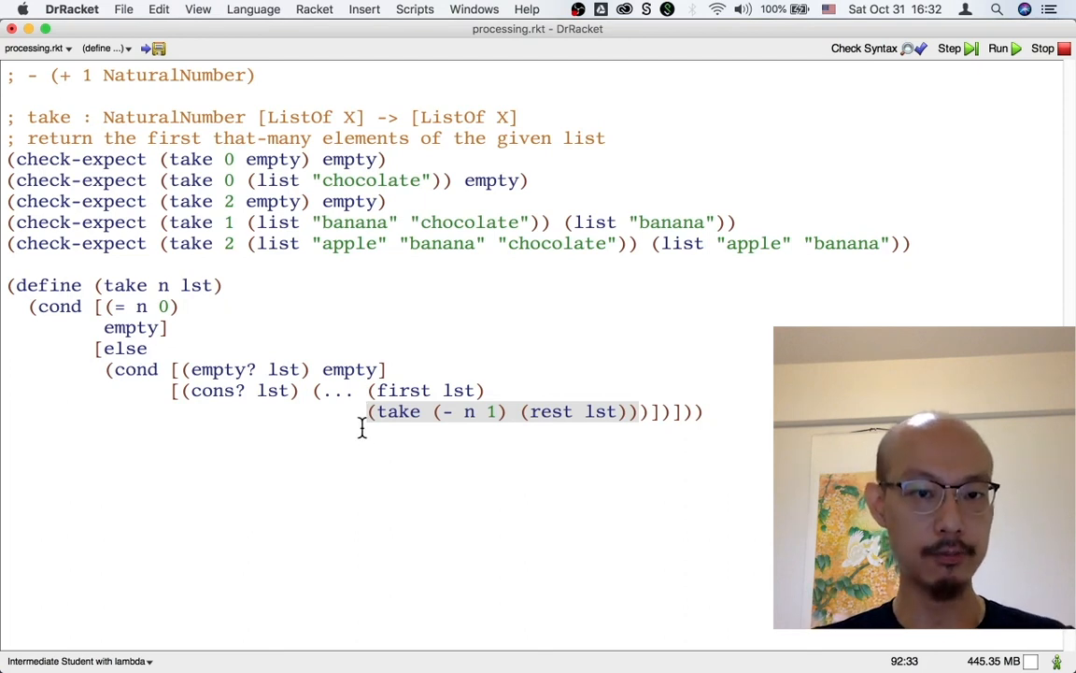
# Step: Replace '...' with cons in the cons? branch and run, getting all 13 tests passed
pyautogui.write('cons')
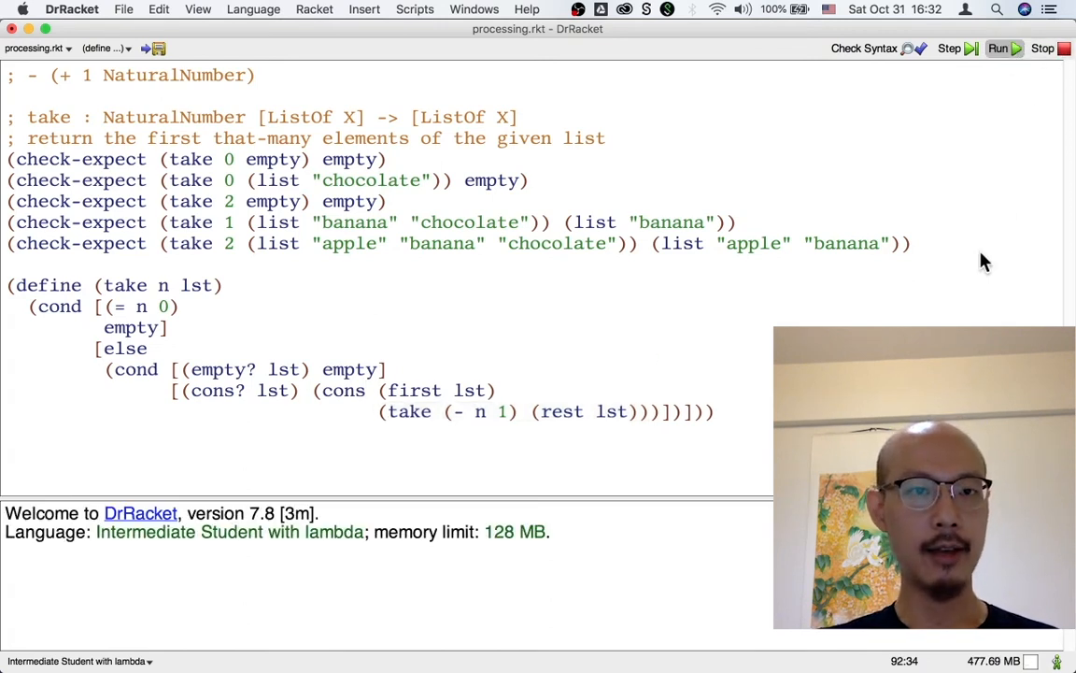
pyautogui.click(996, 47)
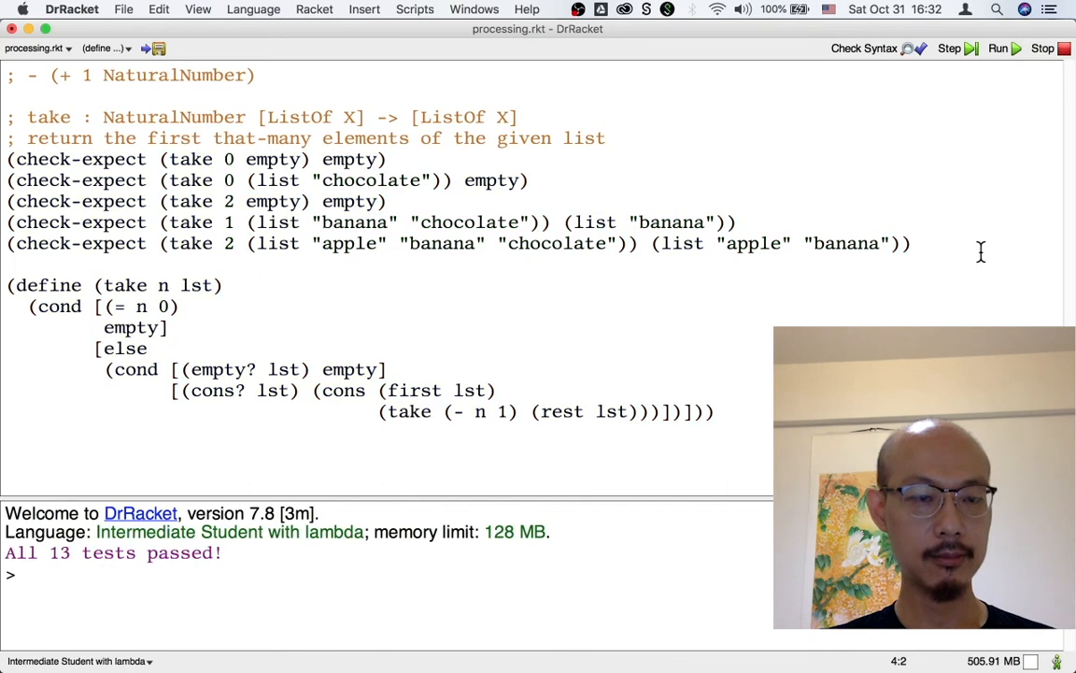